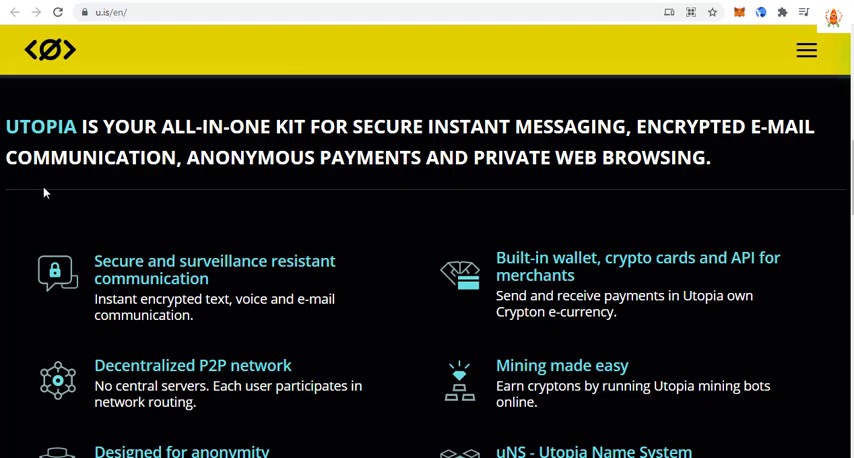
Scroll the Utopia homepage down through its features, download options and manifesto sections
scroll(down, 3)
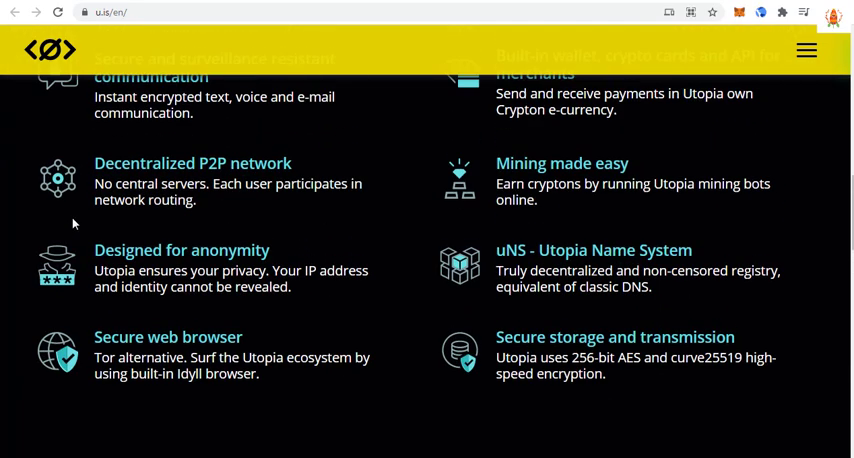
scroll(down, 3)
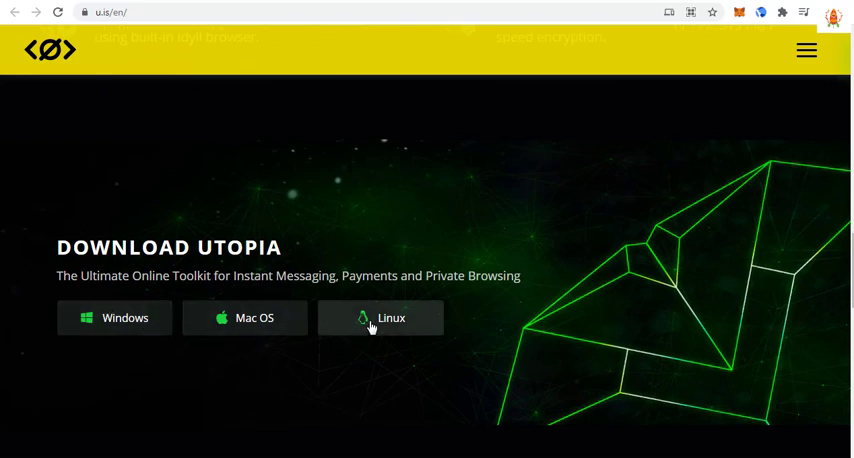
scroll(down, 3)
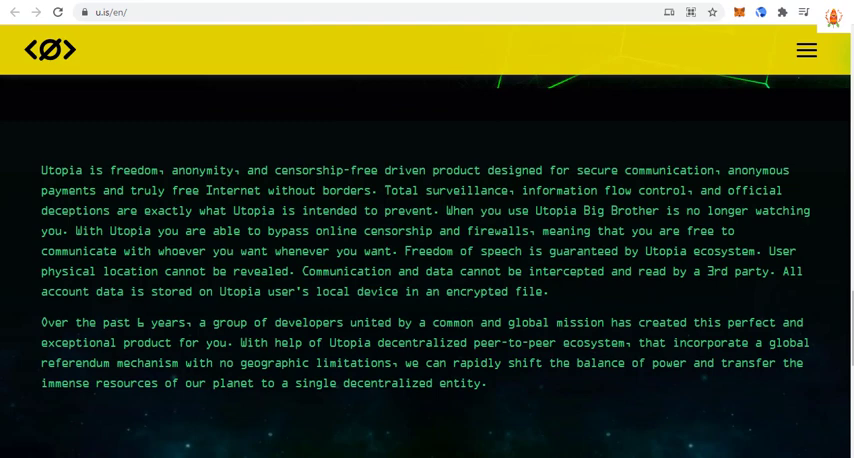
mouse_move(4, 360)
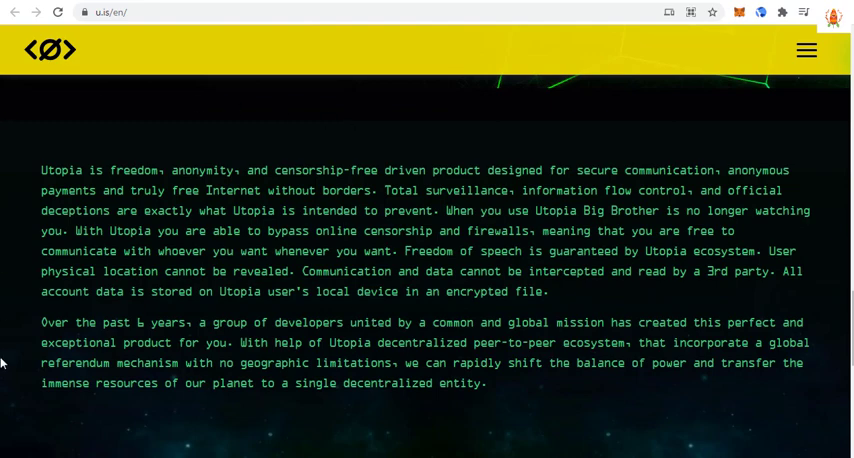
scroll(down, 3)
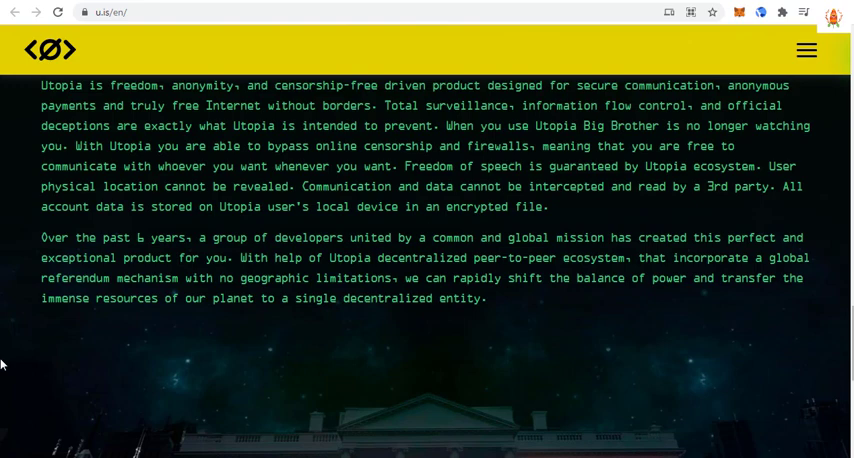
scroll(down, 3)
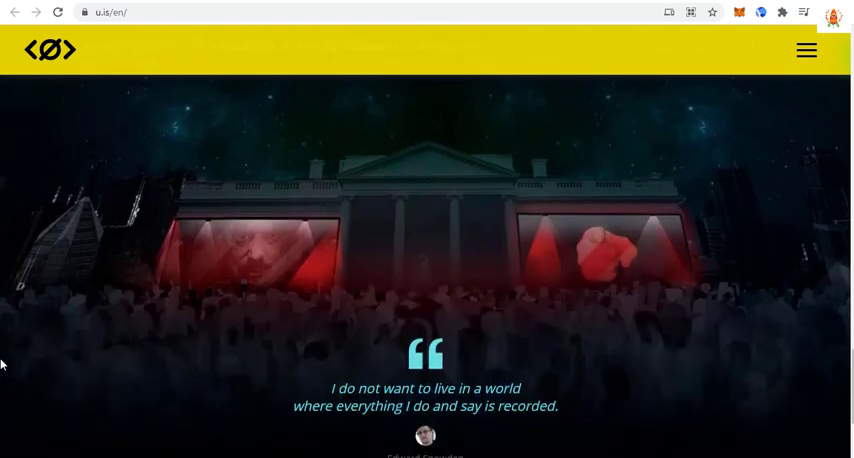
scroll(down, 3)
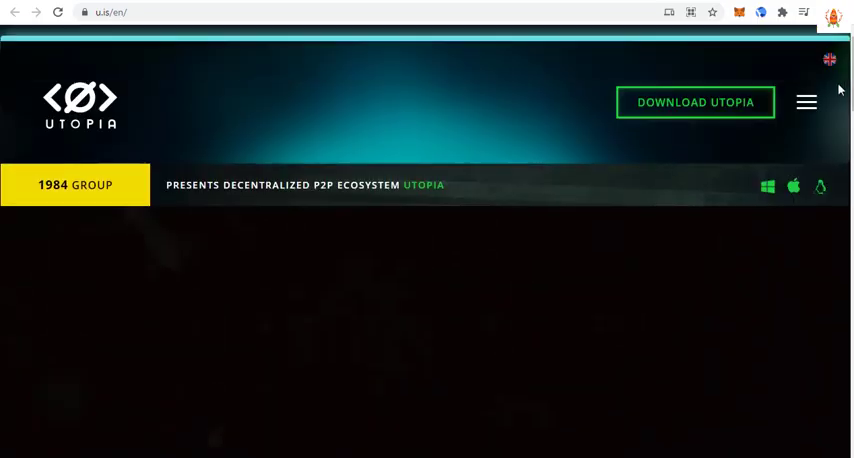
Bring up the site's hamburger section menu from the top bar
click(806, 102)
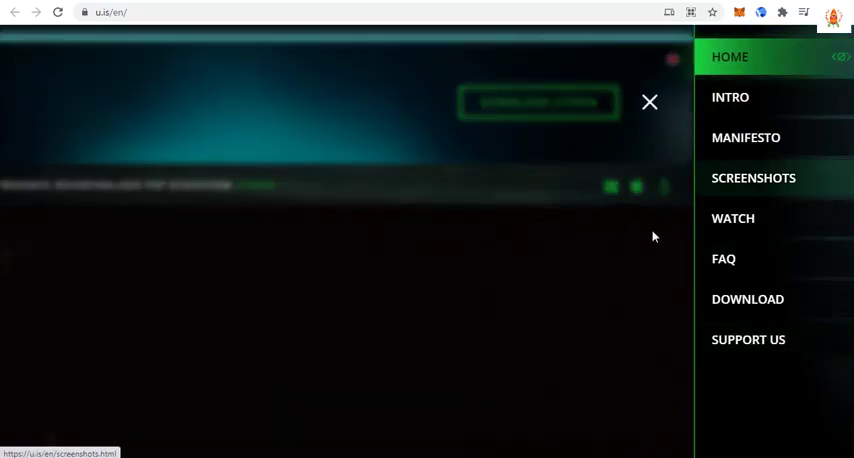
click(648, 102)
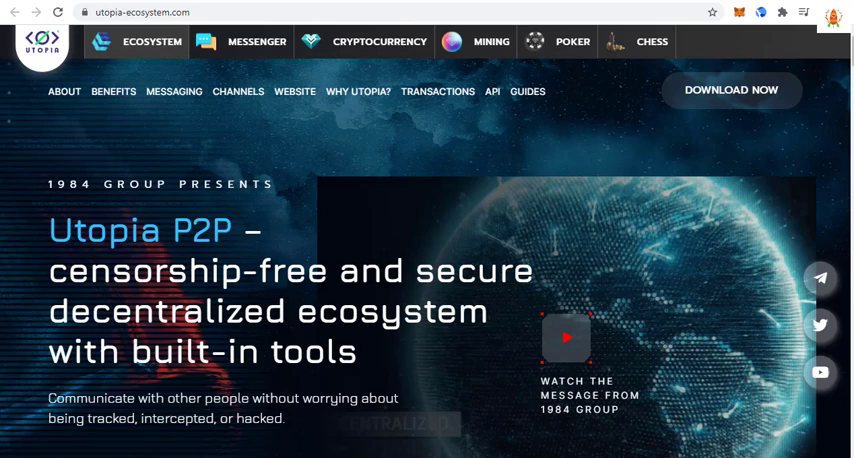
mouse_move(298, 140)
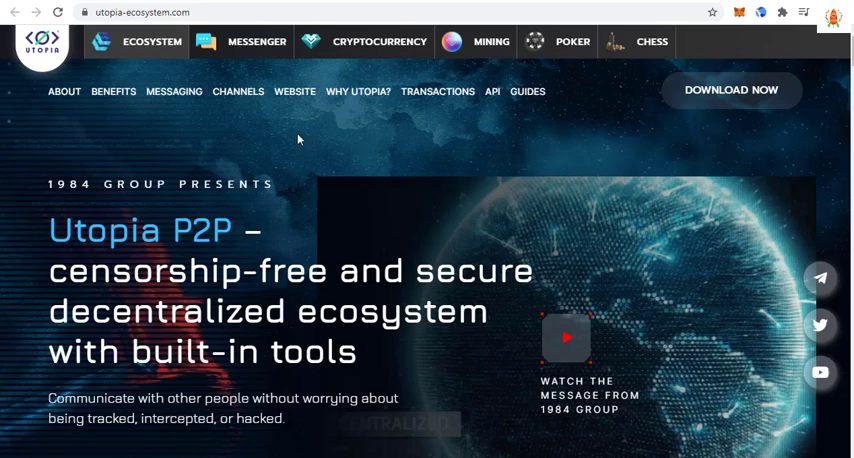
Scroll the ecosystem homepage past the benefits and uMessenger/uMail sections
scroll(down, 3)
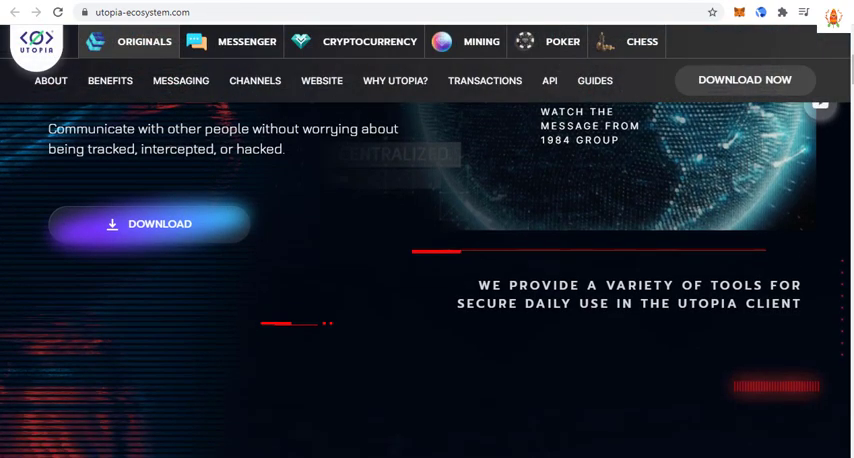
scroll(down, 3)
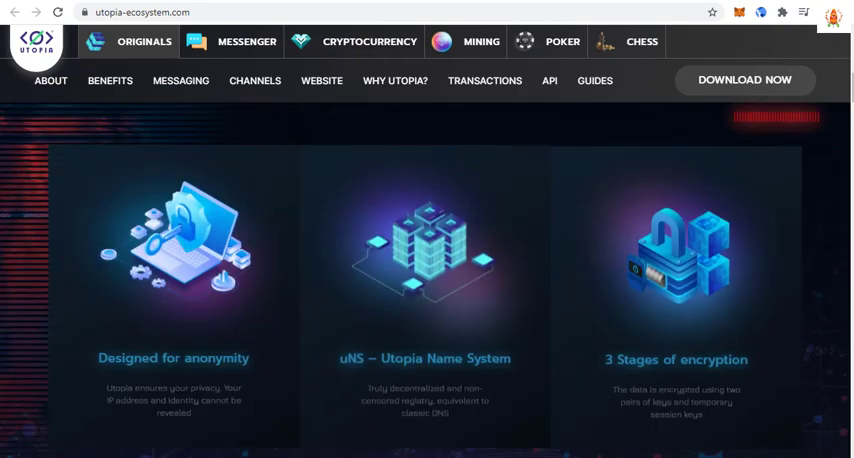
scroll(down, 3)
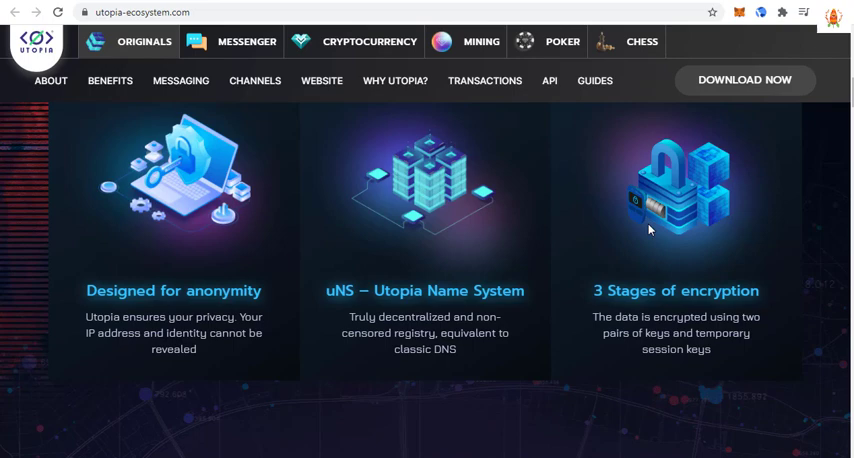
scroll(down, 3)
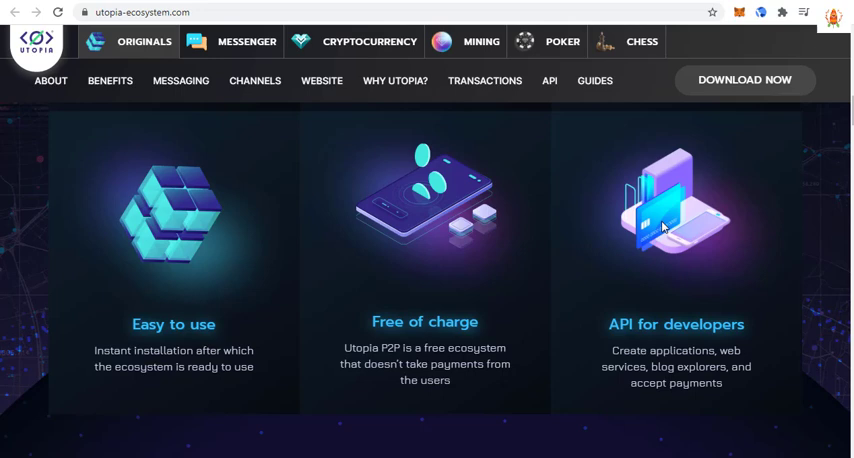
scroll(down, 3)
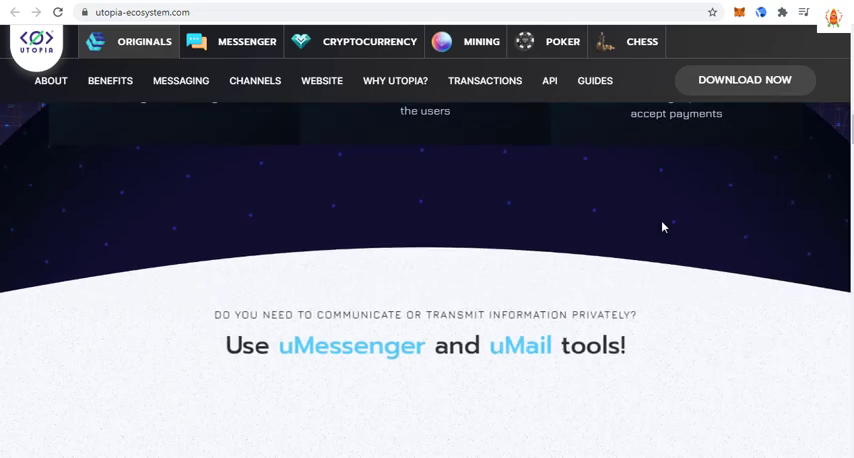
scroll(down, 3)
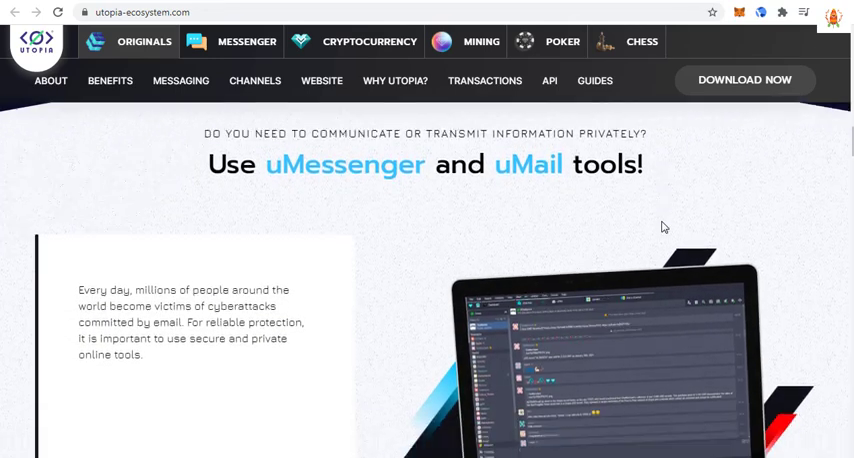
scroll(down, 3)
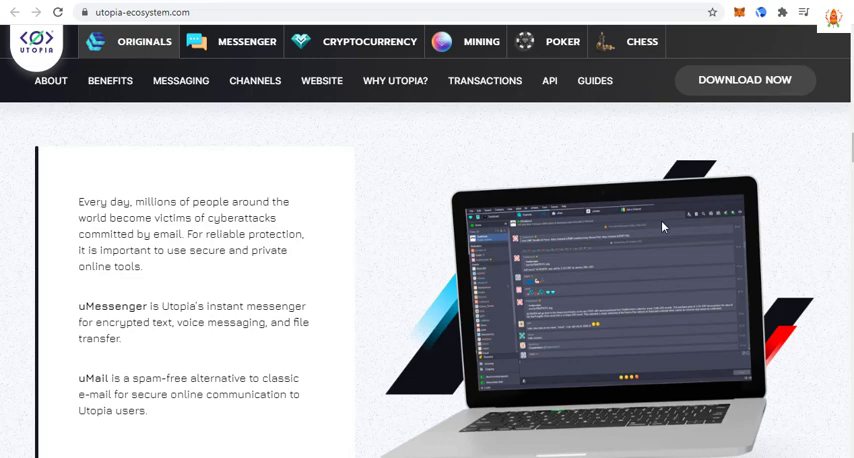
mouse_move(372, 264)
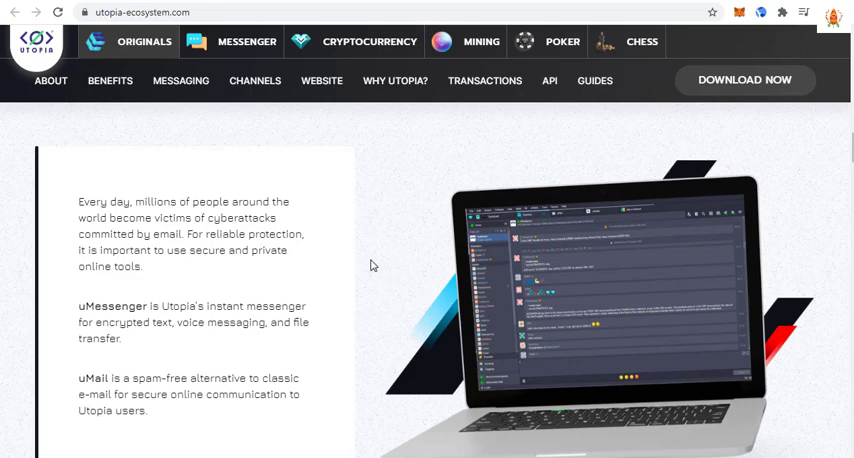
Continue down through uChannels and anonymous hosting to the 'Why do you need this?' part
scroll(down, 3)
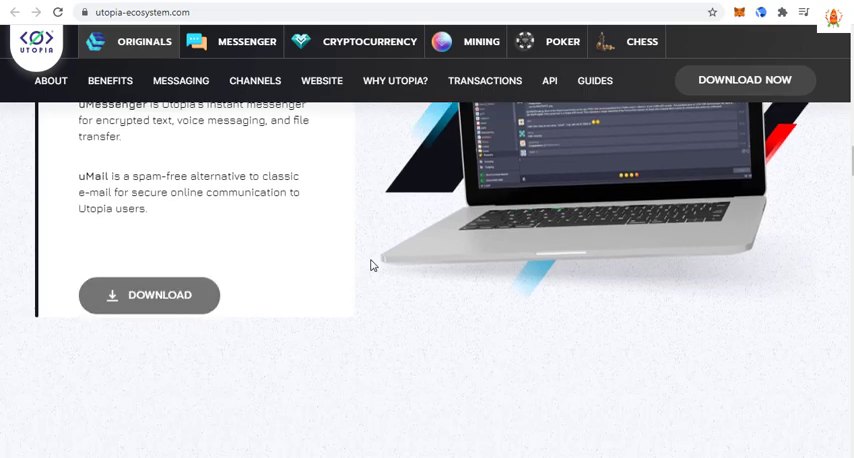
scroll(down, 3)
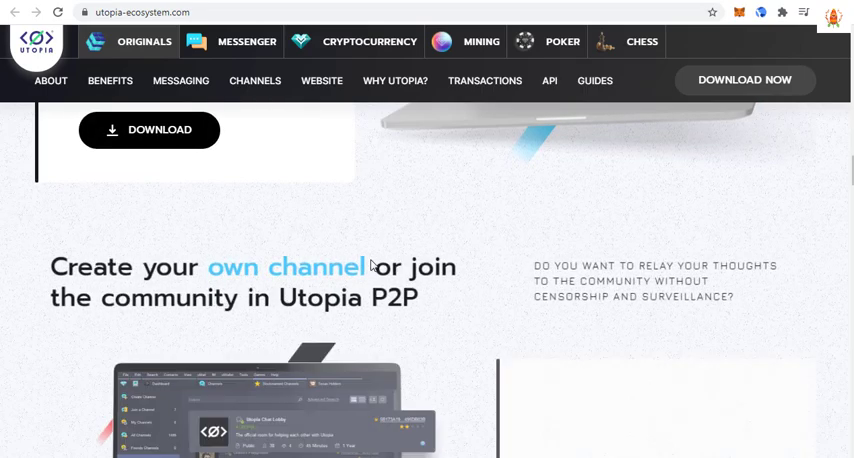
scroll(down, 3)
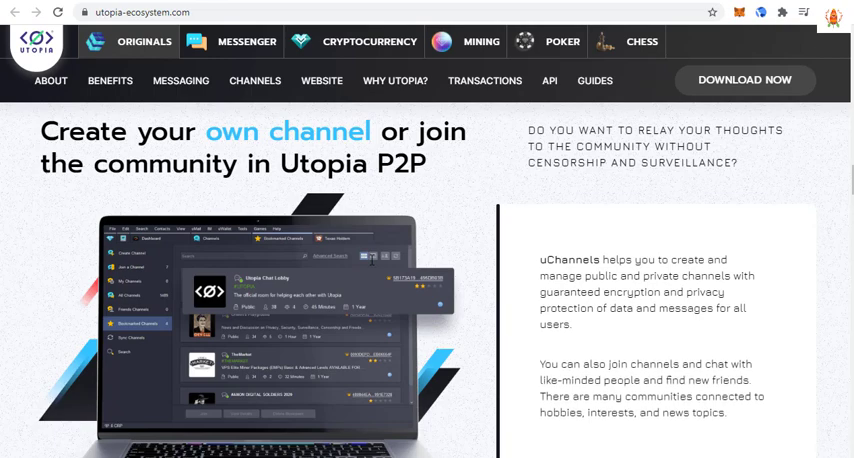
scroll(down, 3)
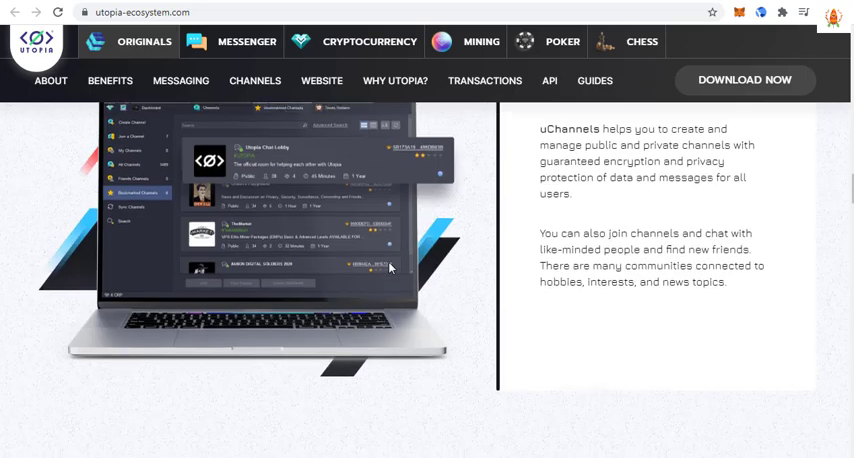
scroll(down, 3)
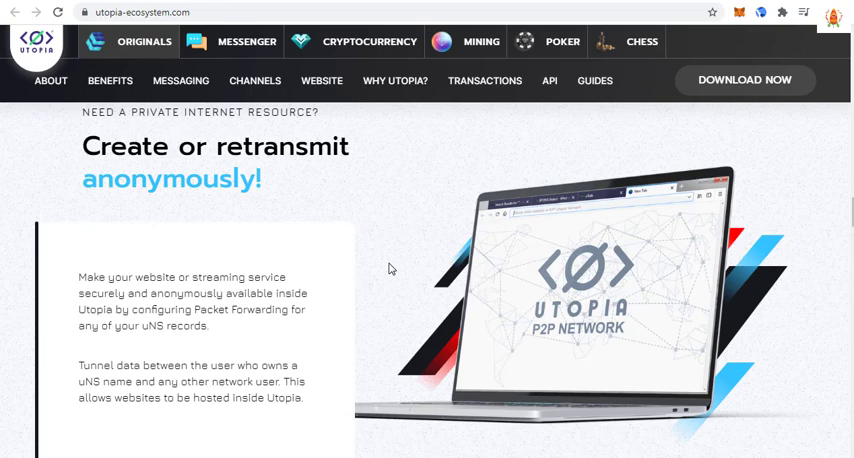
scroll(down, 3)
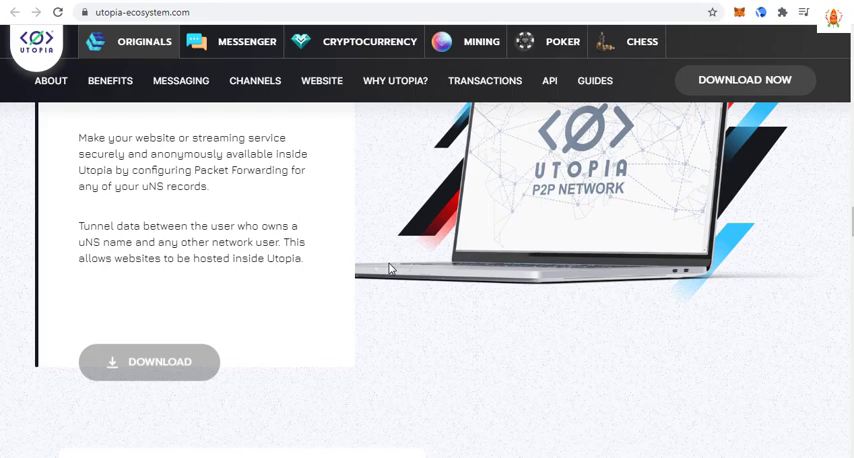
scroll(down, 3)
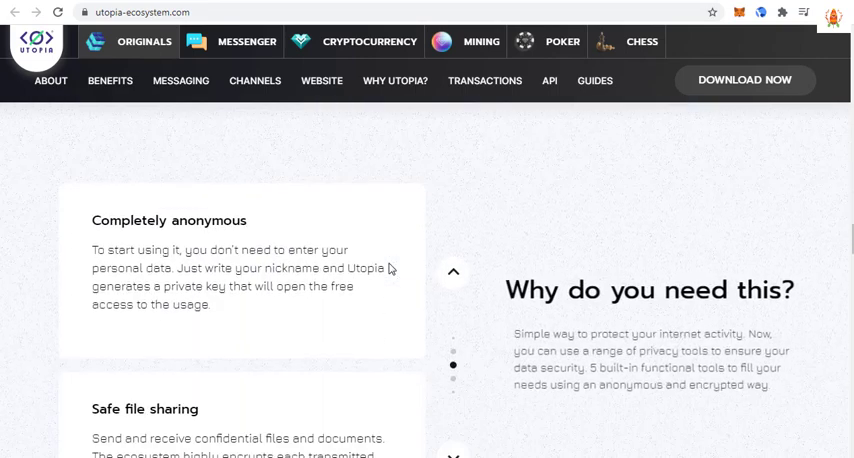
Scroll past the 'Why we do this?' manifesto and Crypton economy to the 'Find out other cool P2P features' carousel
scroll(down, 3)
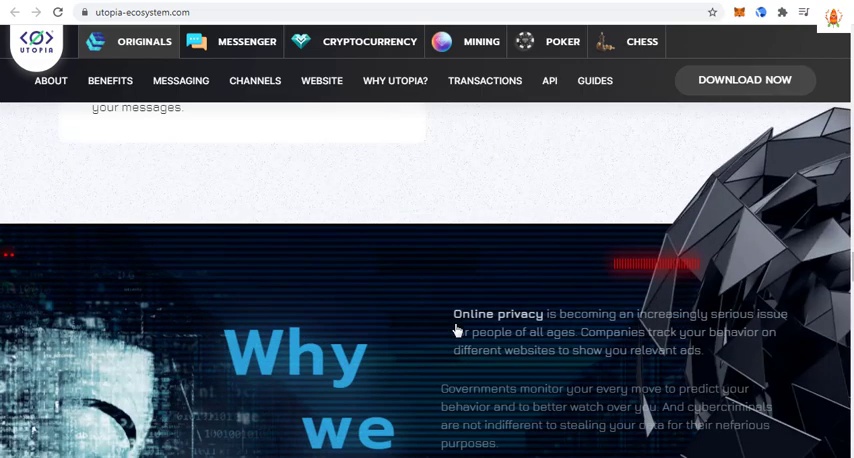
scroll(down, 3)
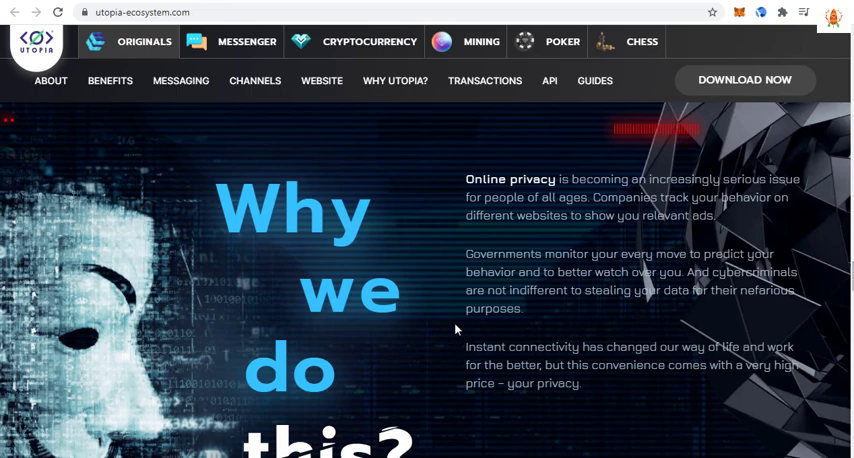
scroll(down, 3)
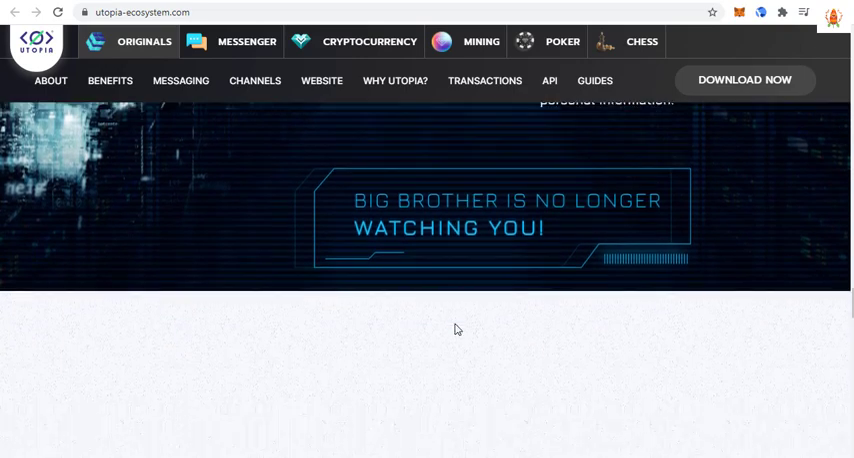
scroll(down, 3)
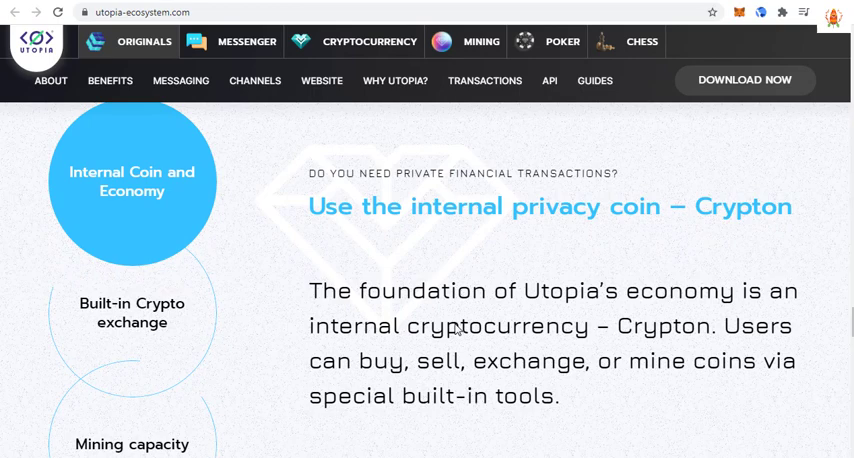
scroll(down, 3)
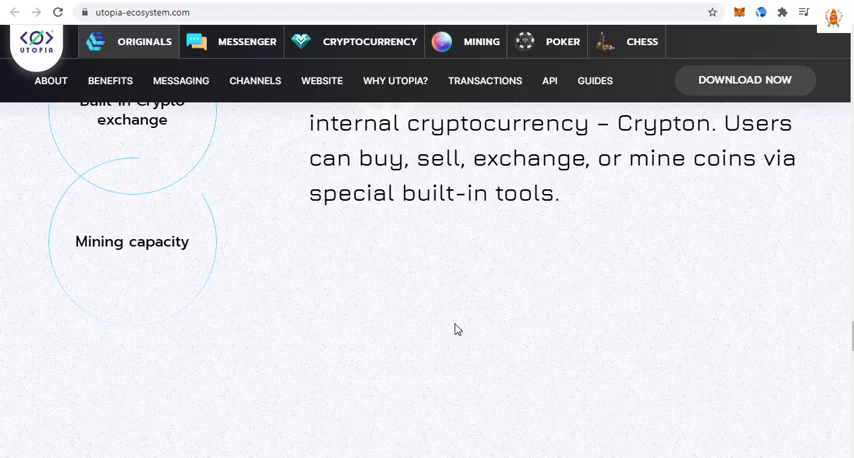
scroll(down, 3)
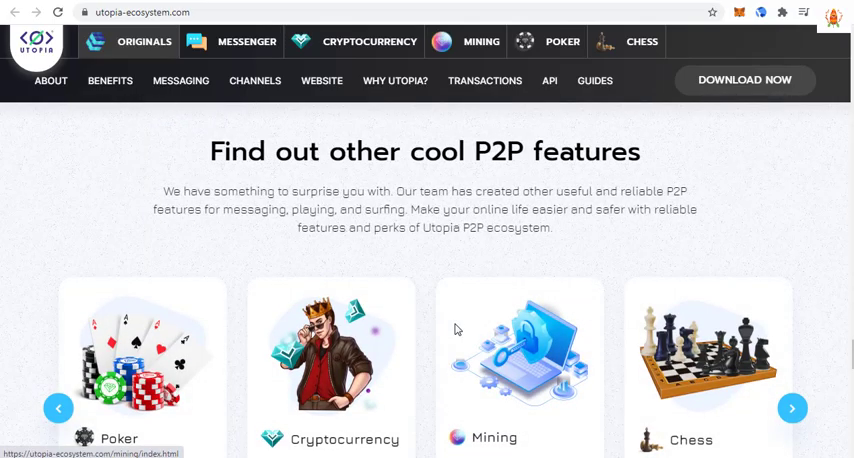
Scroll past the features cards, API for Developers and download sections to the footer
scroll(down, 3)
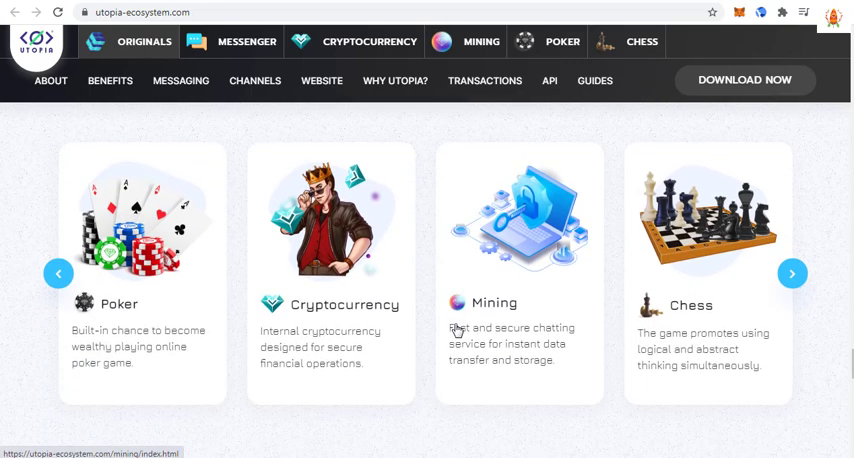
click(548, 80)
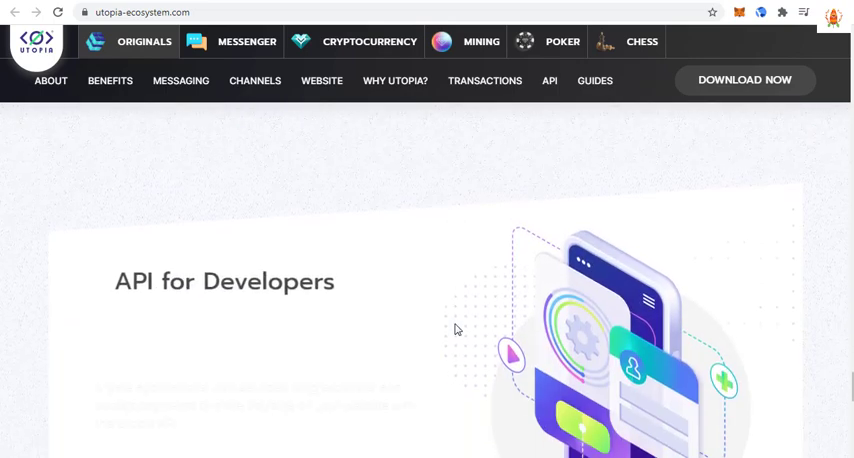
scroll(down, 3)
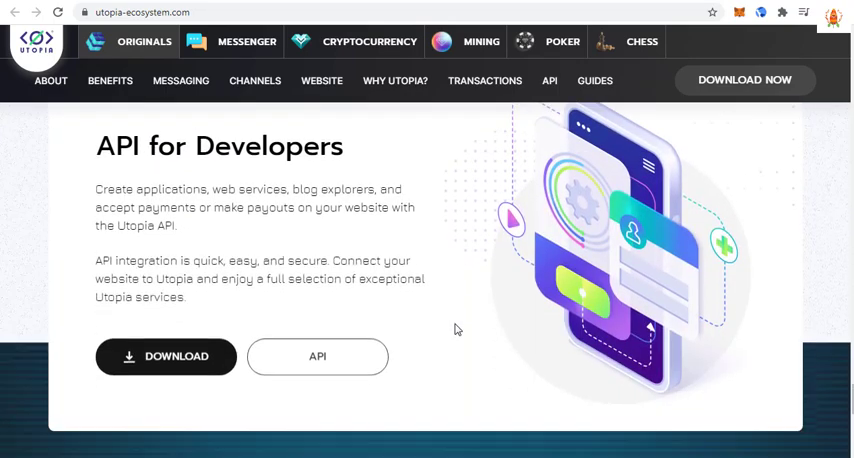
scroll(down, 3)
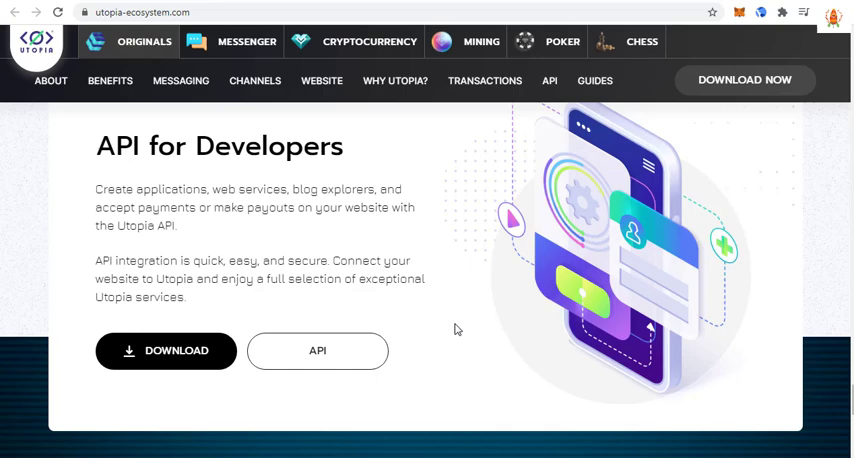
scroll(down, 3)
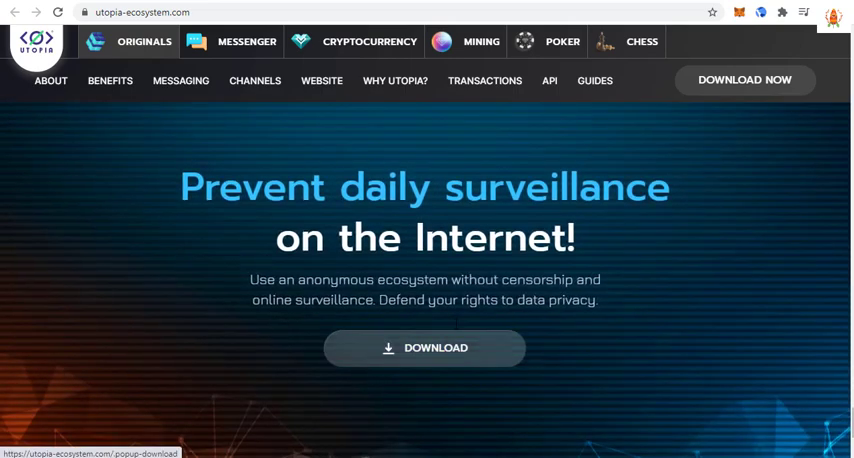
mouse_move(456, 330)
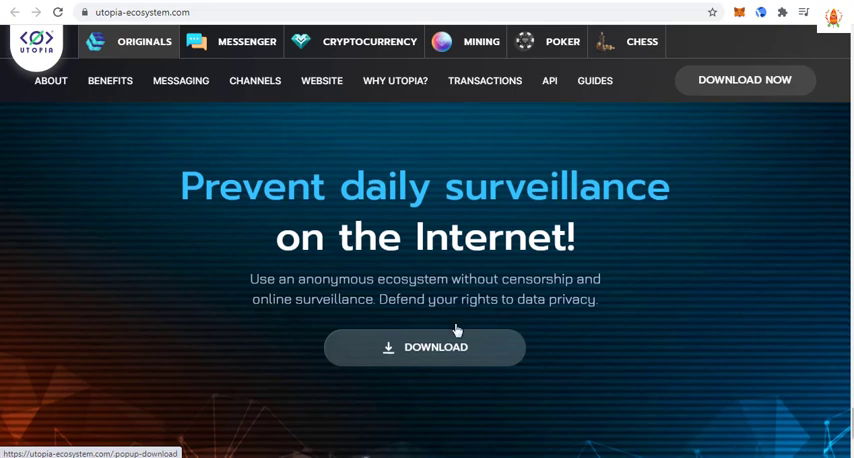
scroll(down, 3)
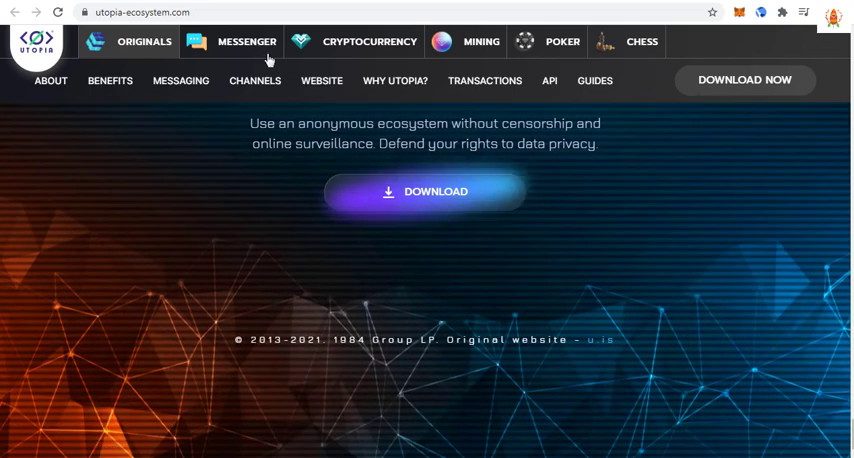
Choose MESSENGER in the top navigation bar
click(248, 40)
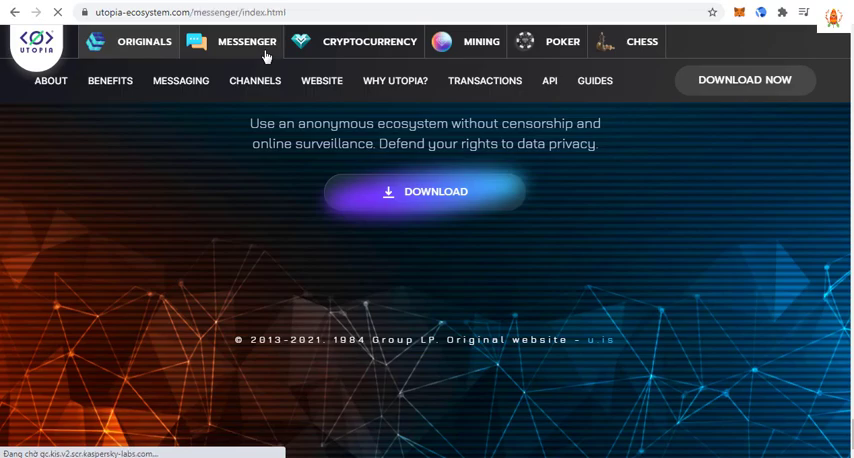
Open the messenger page and scroll through its feature sections
click(248, 40)
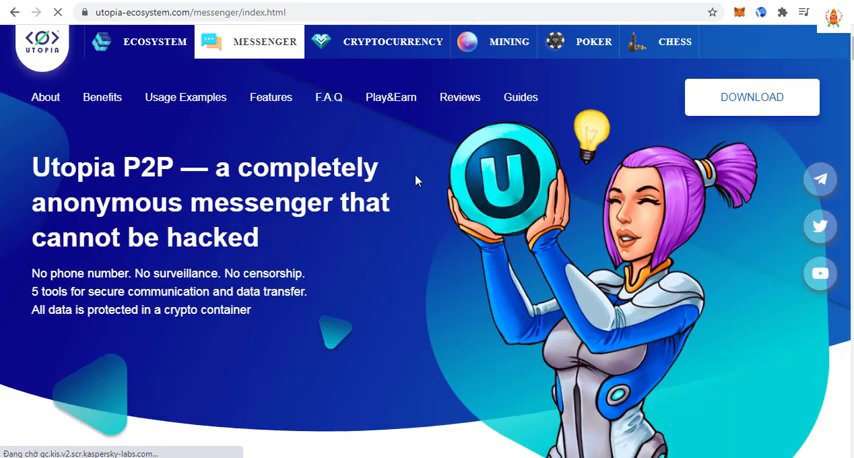
scroll(down, 3)
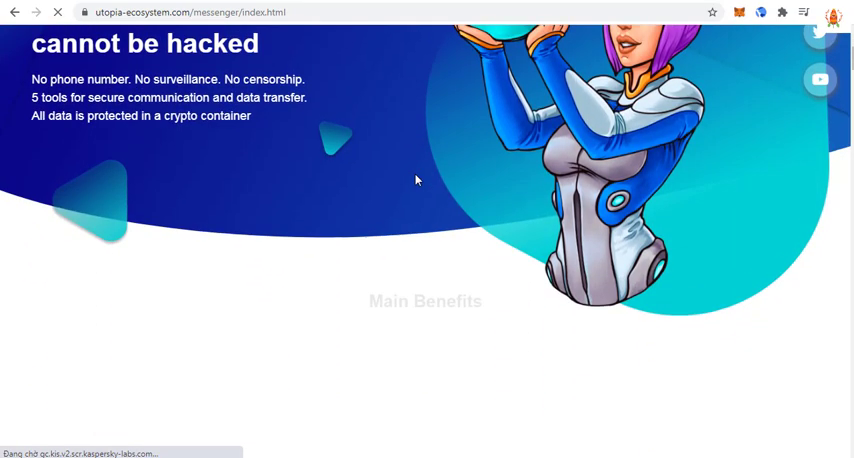
scroll(down, 3)
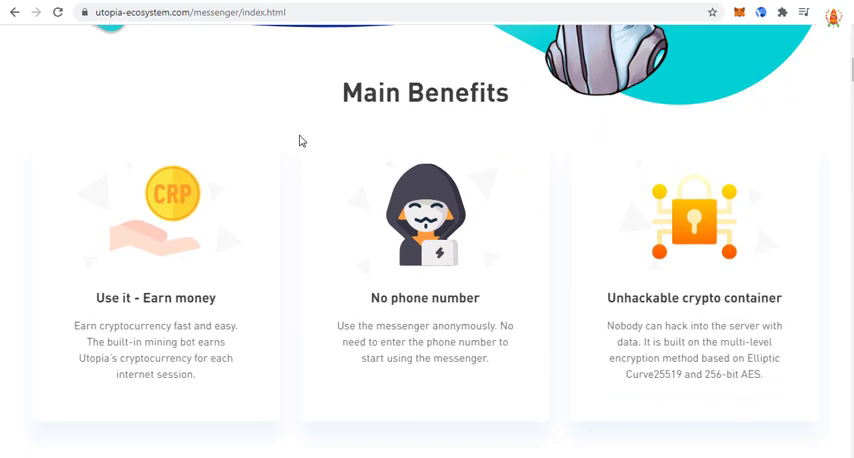
scroll(up, 3)
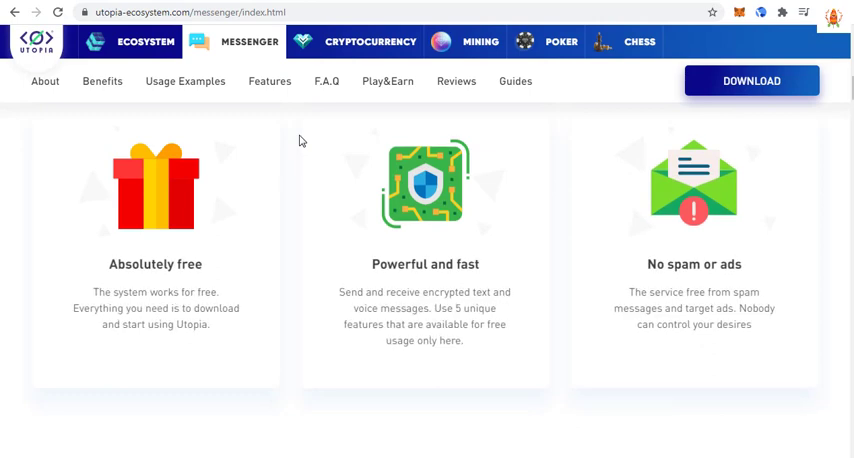
scroll(down, 3)
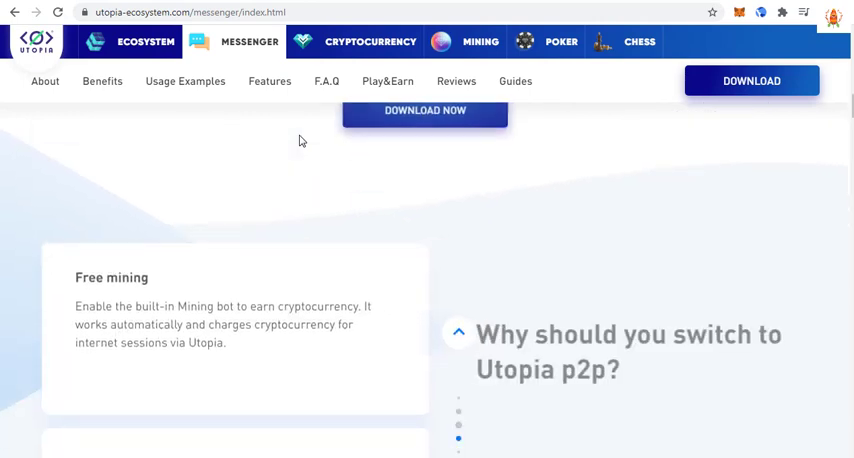
scroll(down, 3)
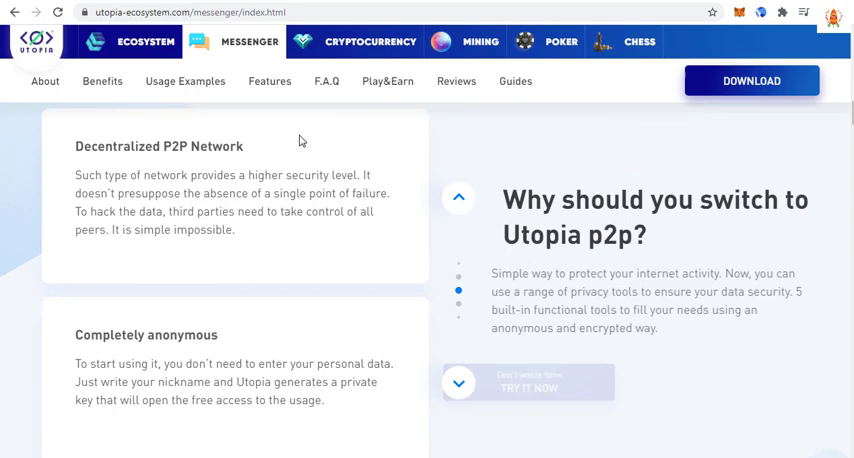
scroll(down, 3)
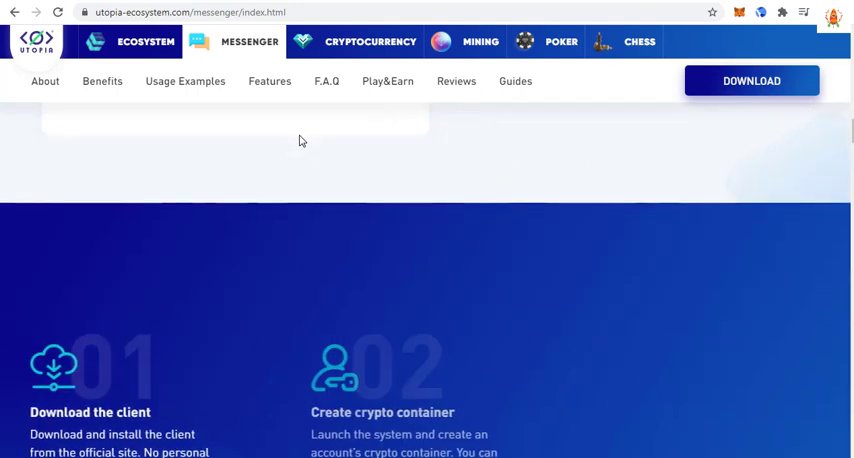
scroll(down, 3)
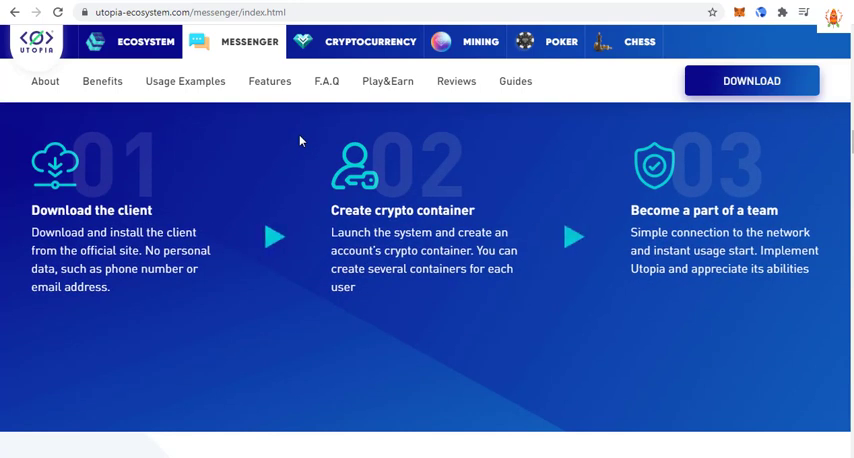
scroll(down, 3)
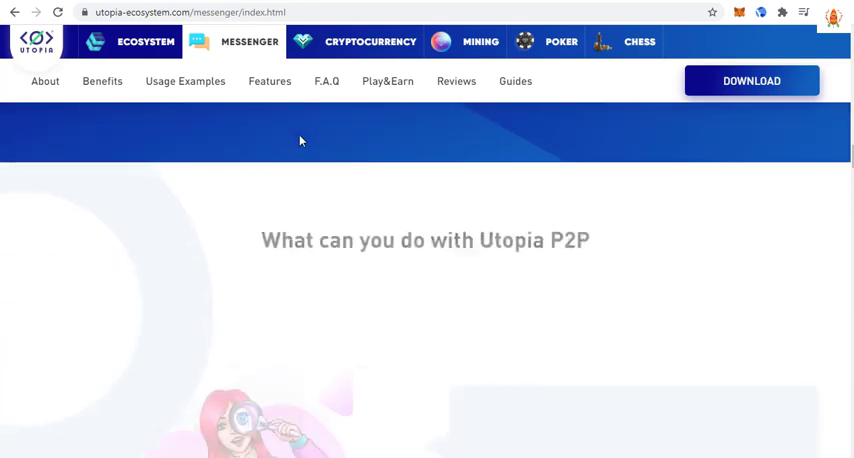
scroll(down, 3)
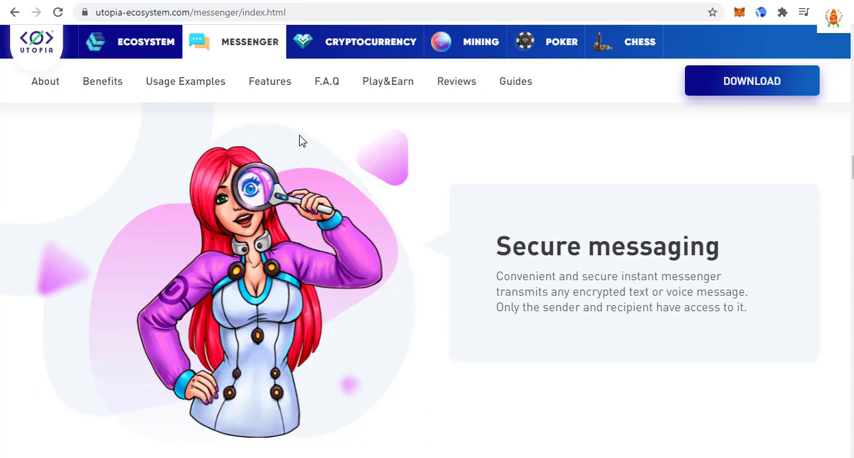
scroll(down, 3)
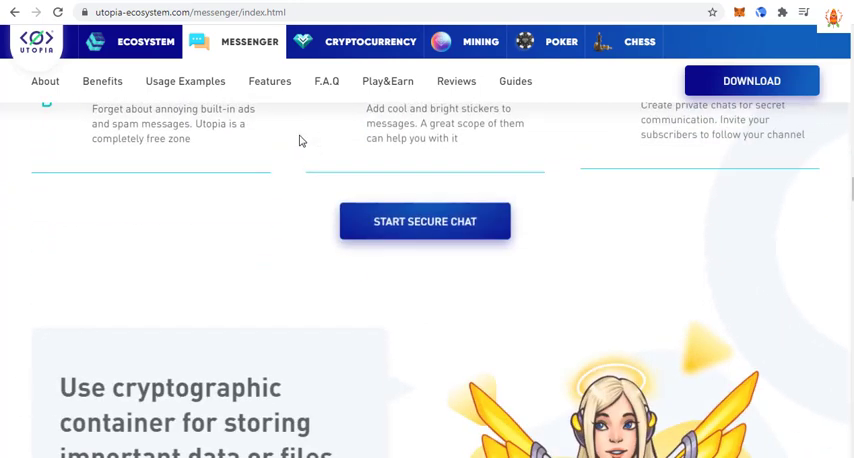
scroll(down, 3)
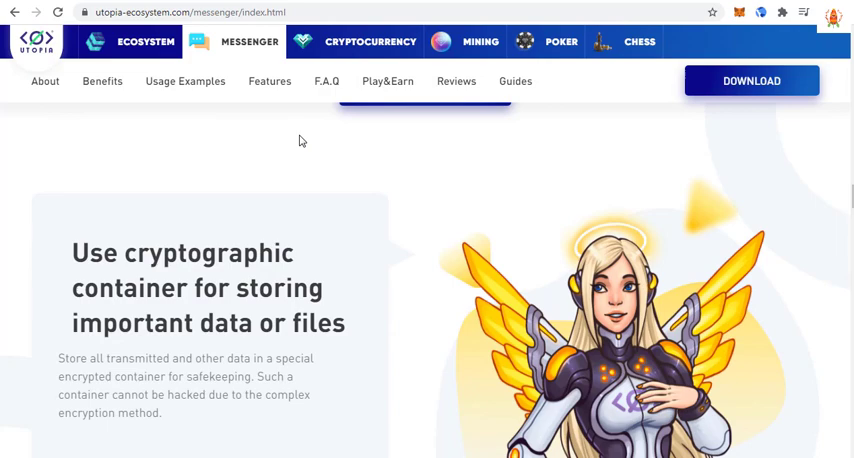
scroll(down, 3)
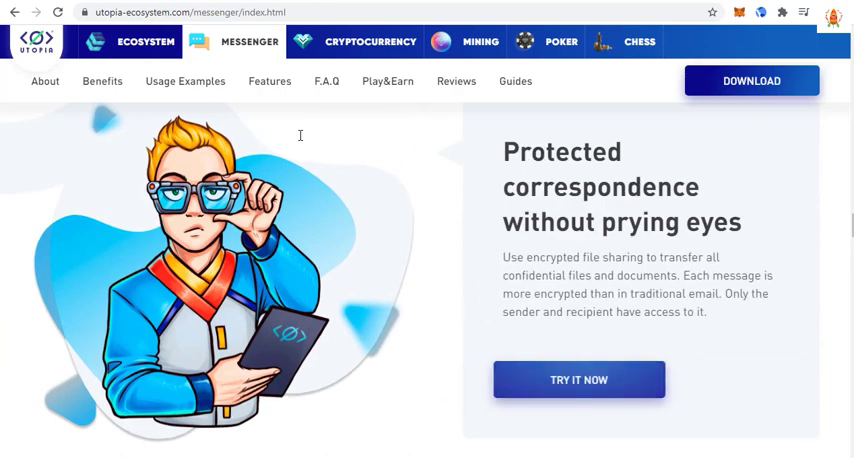
Continue past the other P2P features cards to the 'Start your protection now' footer, then head to the Crypton page
scroll(down, 3)
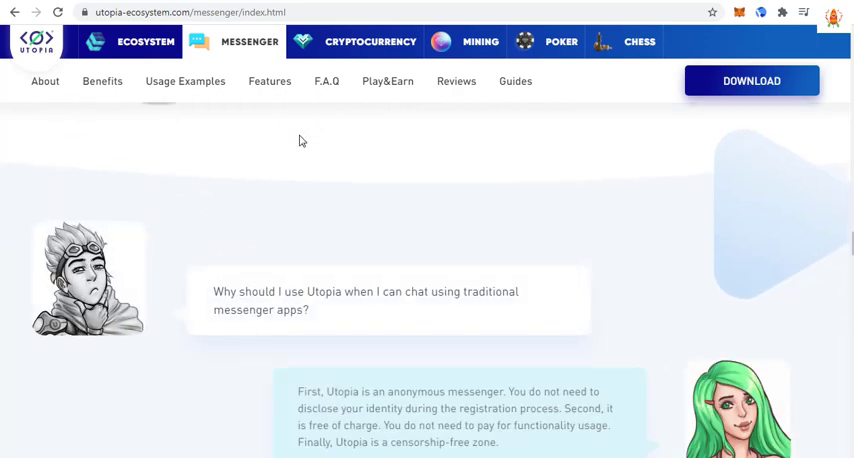
scroll(down, 3)
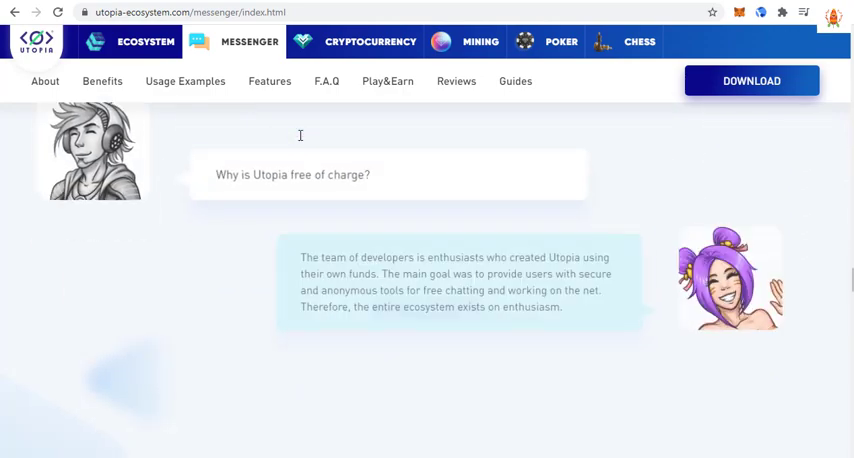
scroll(down, 3)
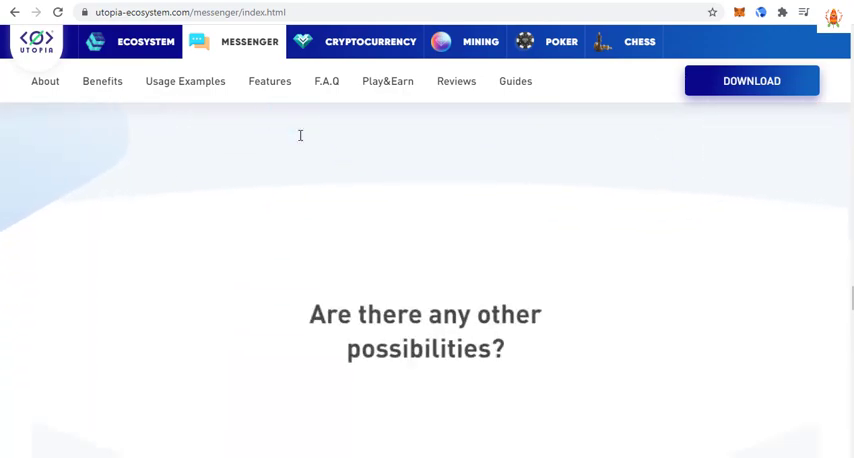
scroll(down, 3)
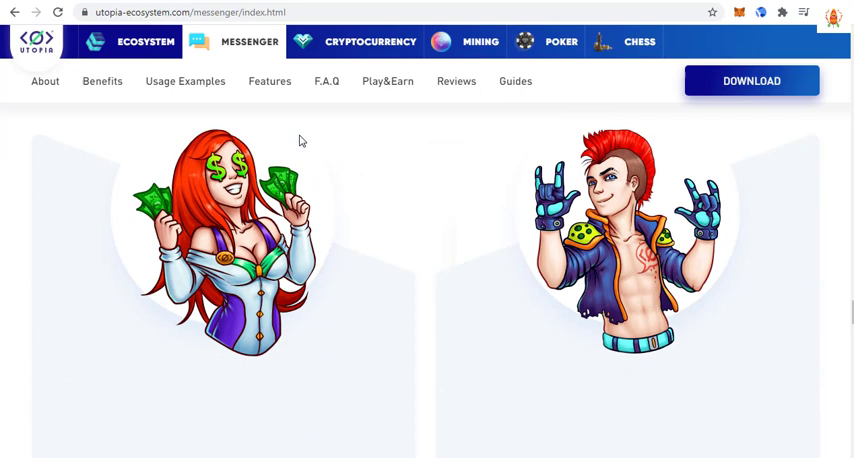
scroll(down, 3)
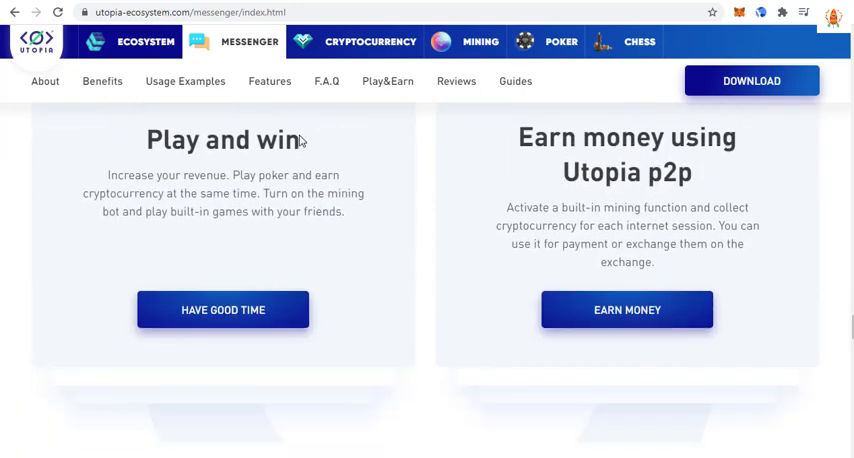
scroll(down, 3)
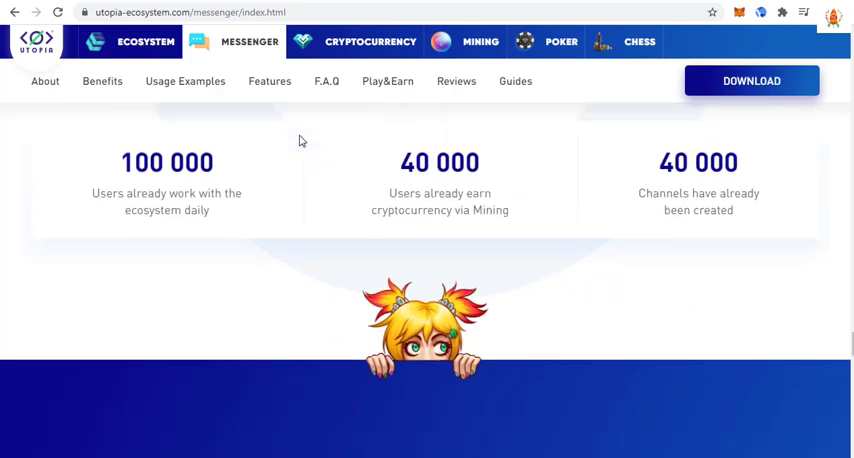
scroll(down, 3)
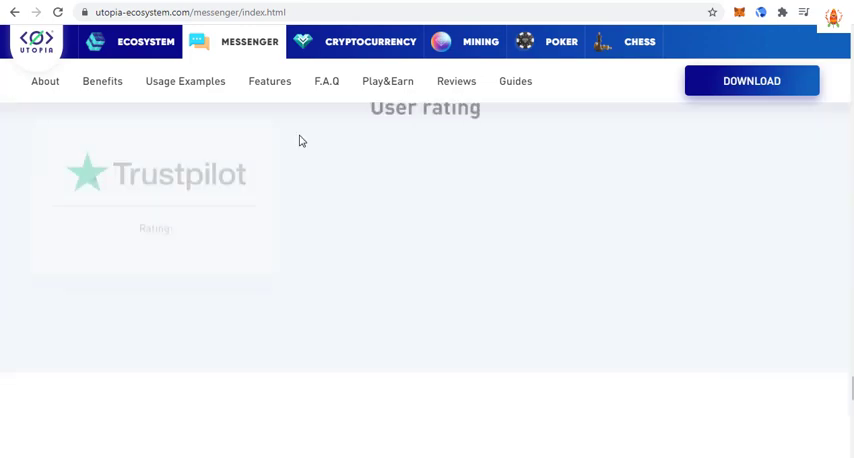
scroll(down, 3)
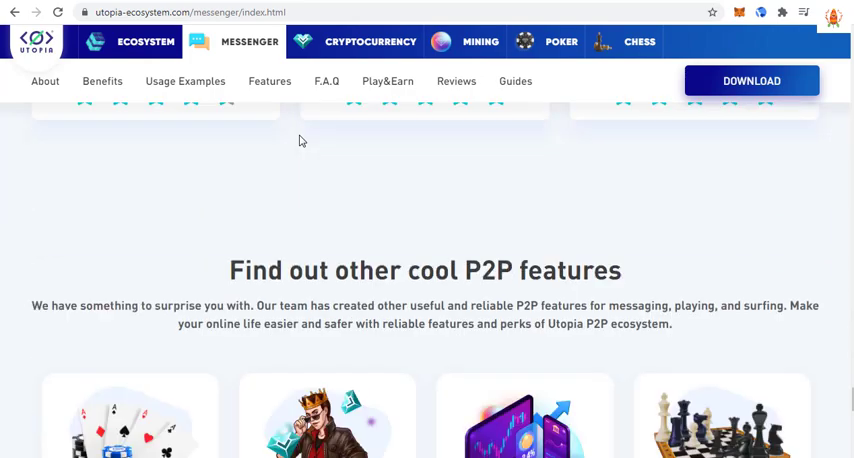
scroll(down, 3)
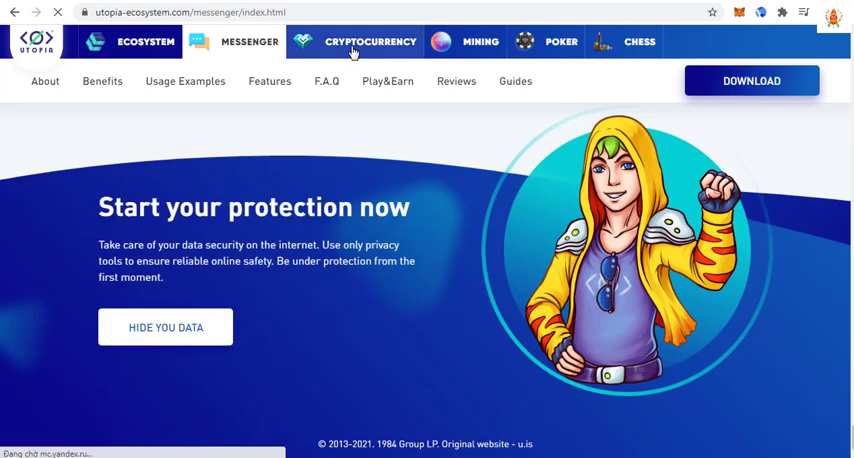
click(370, 42)
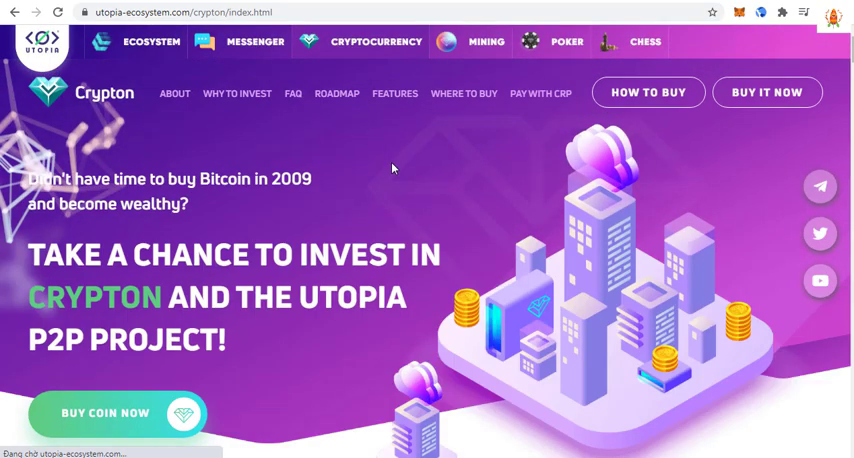
Scroll the Crypton page through its investing pitch, roadmap and privacy sections
scroll(down, 3)
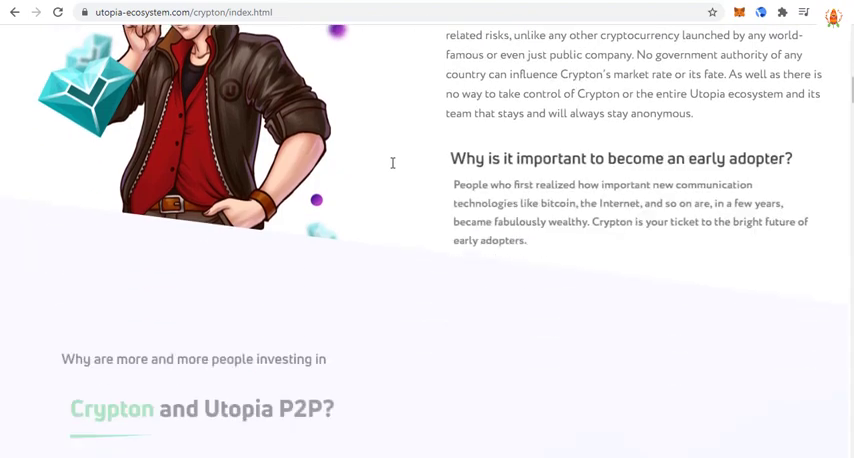
scroll(down, 3)
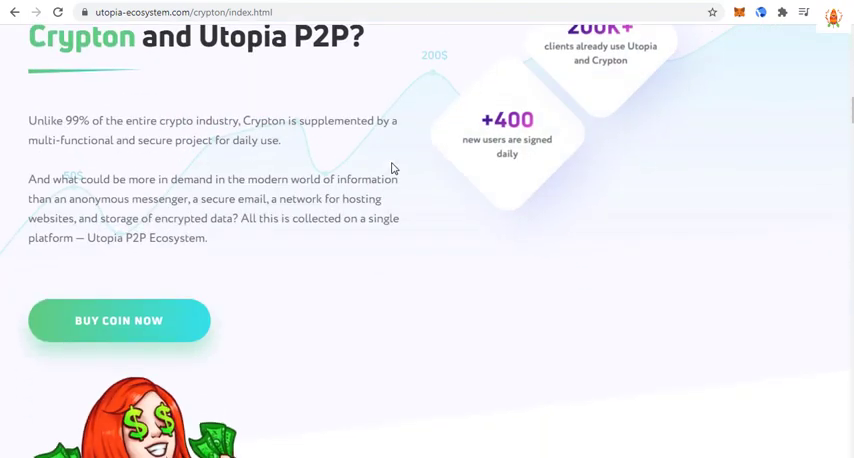
scroll(down, 3)
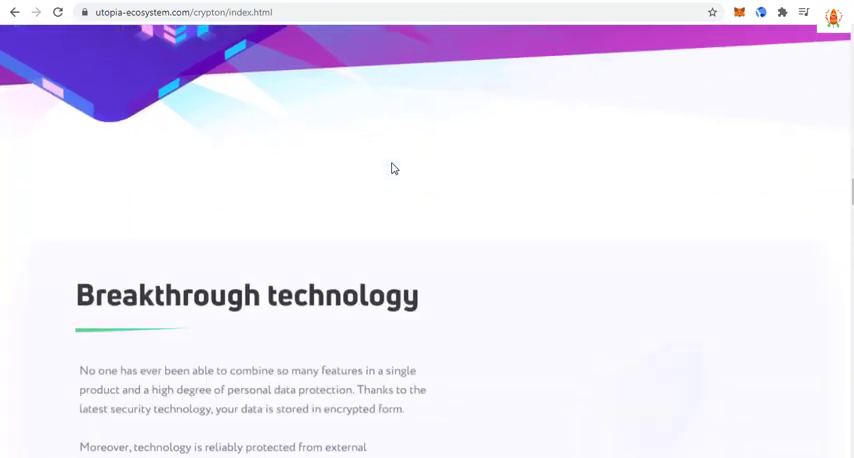
scroll(down, 3)
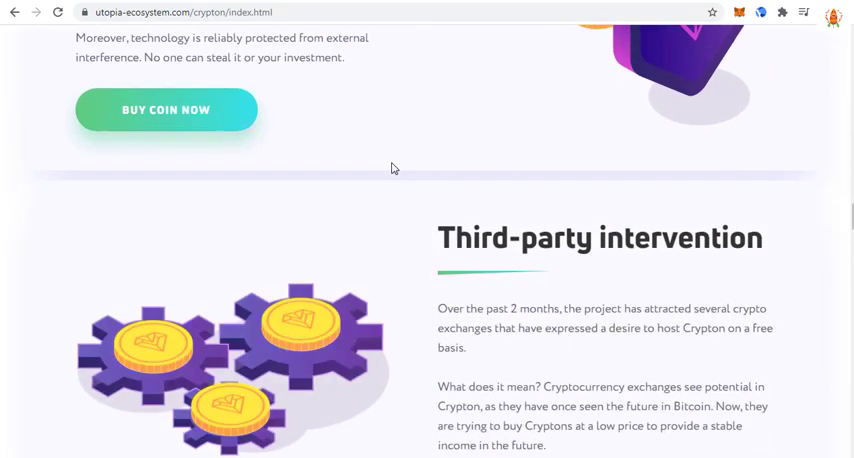
scroll(down, 3)
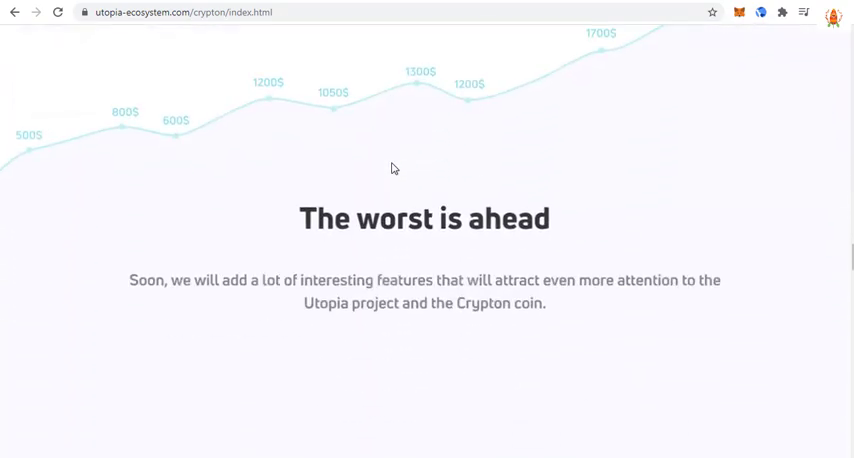
scroll(down, 3)
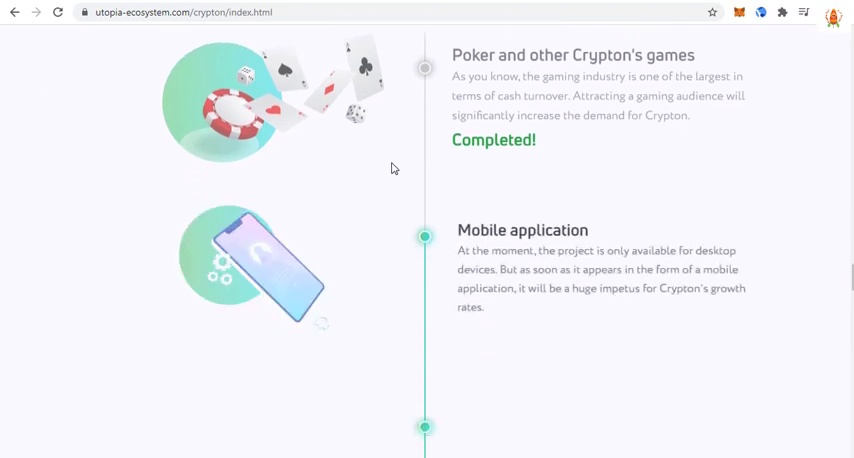
Continue down to the where-to-buy and other P2P features sections, then back up
scroll(down, 3)
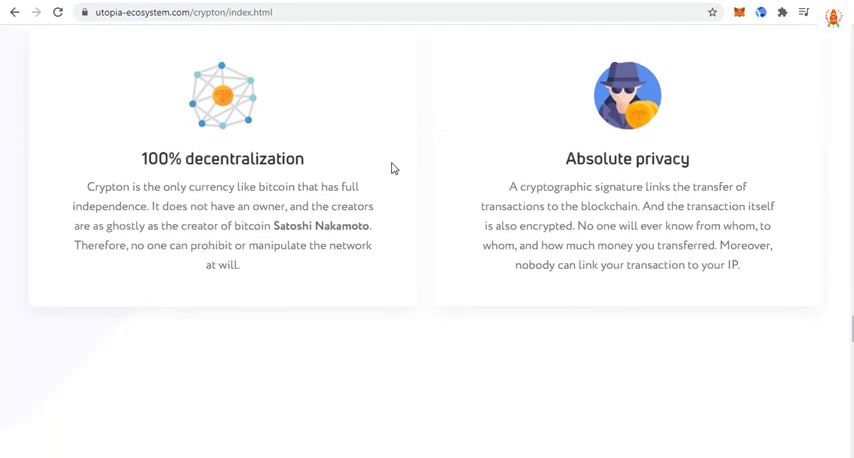
scroll(down, 3)
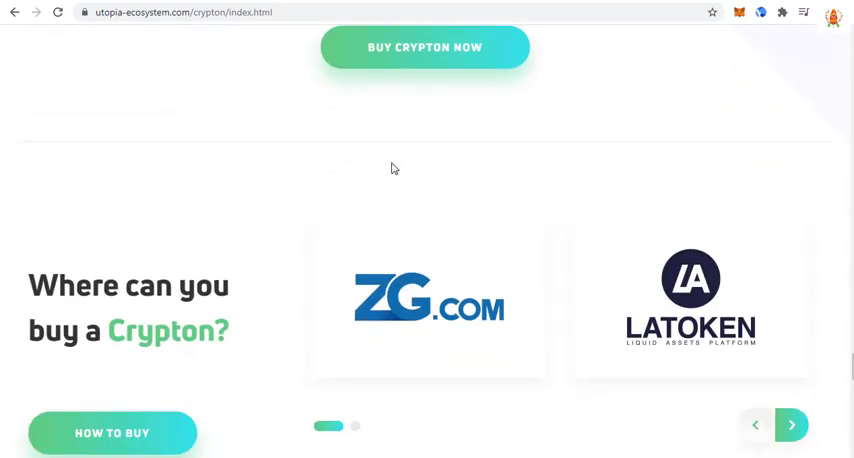
scroll(down, 3)
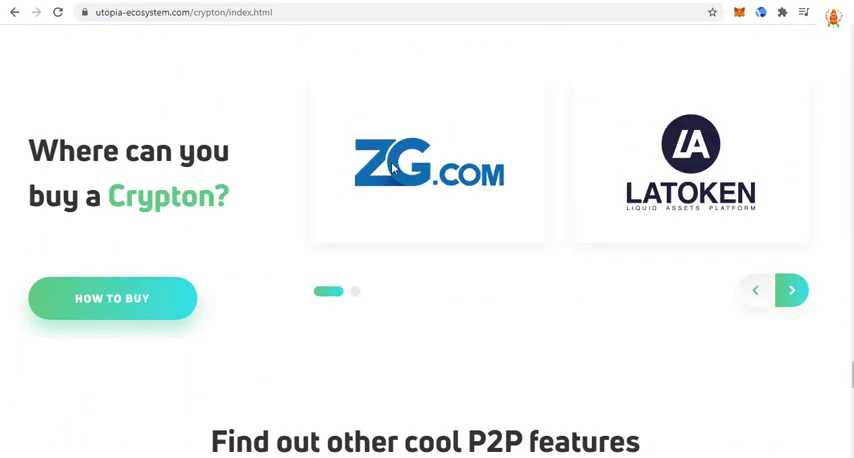
scroll(down, 3)
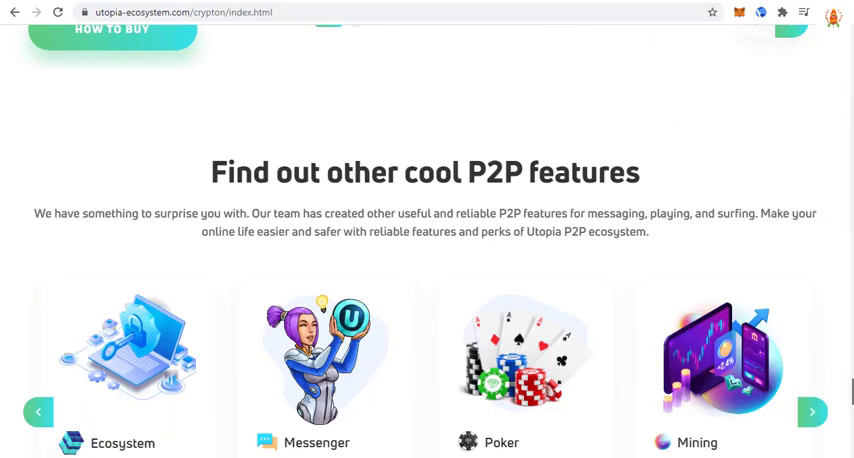
scroll(up, 3)
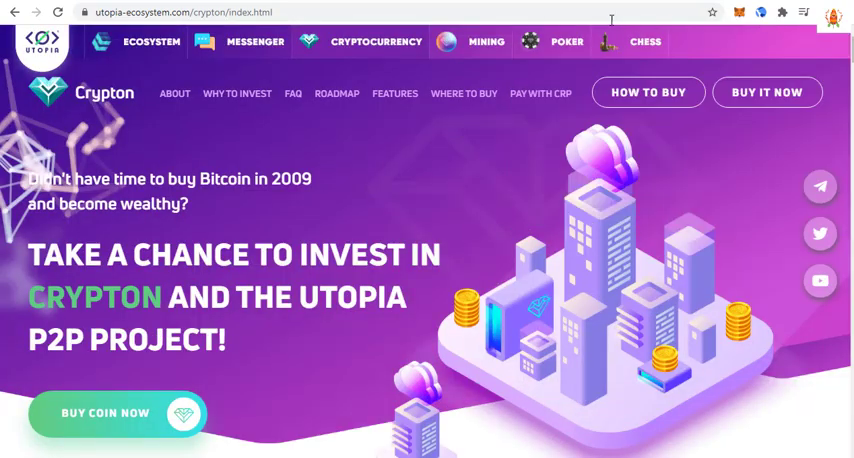
Open the MINING page and scroll through its benefits and internal exchange sections to the 'Start CRP mining' footer
click(488, 40)
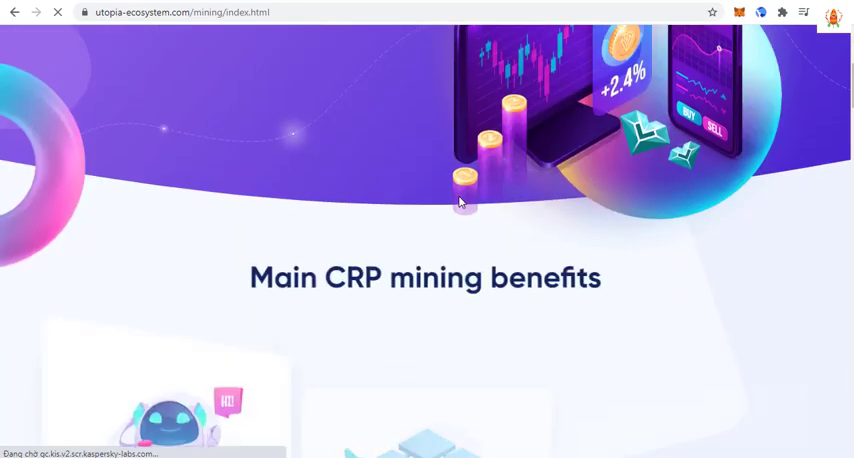
scroll(down, 3)
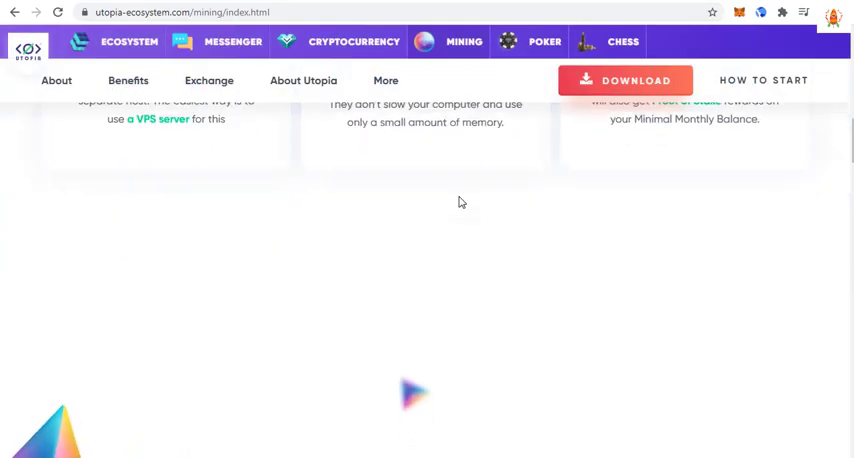
scroll(up, 3)
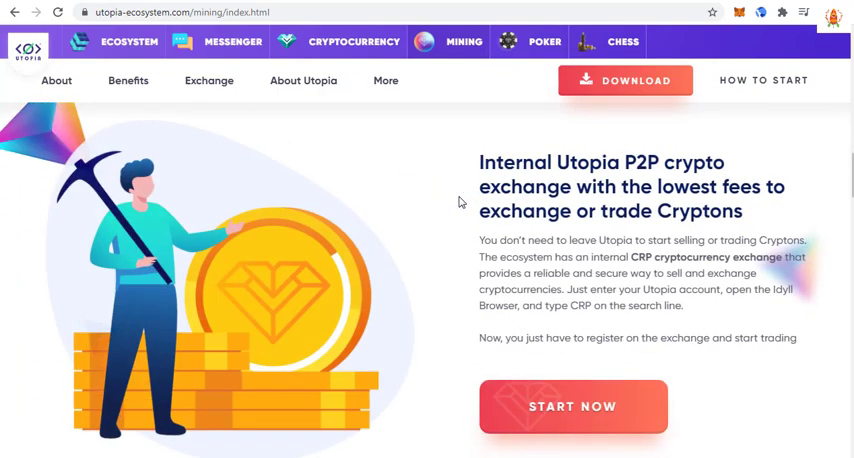
scroll(down, 3)
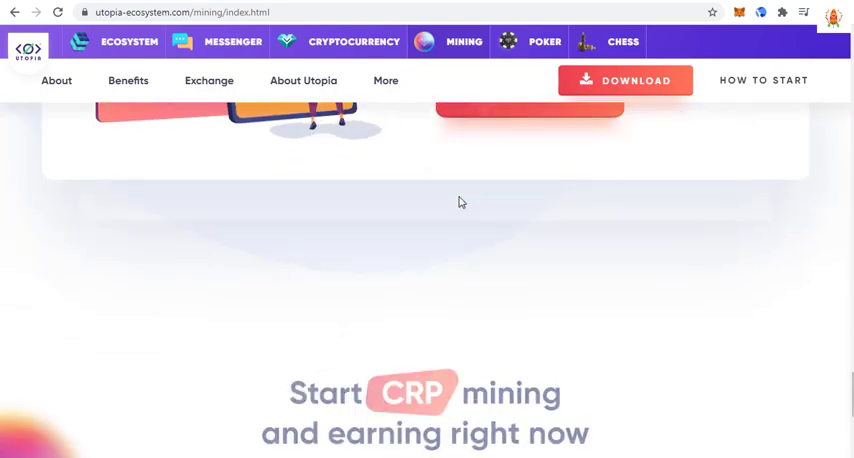
scroll(down, 3)
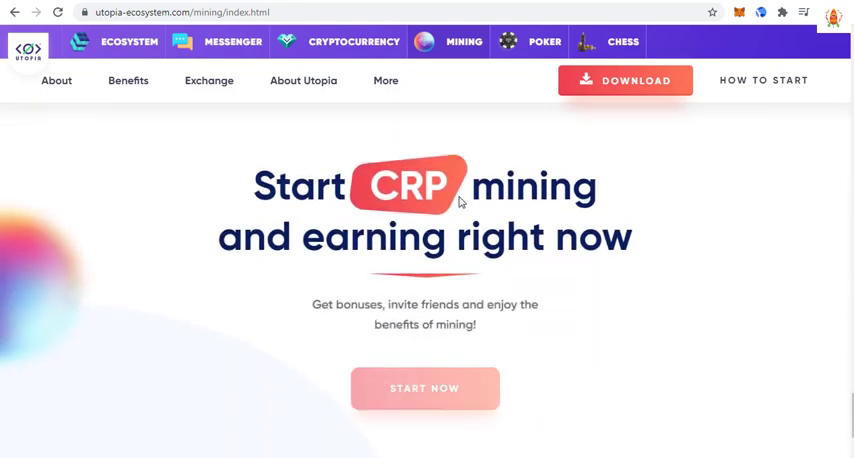
scroll(down, 3)
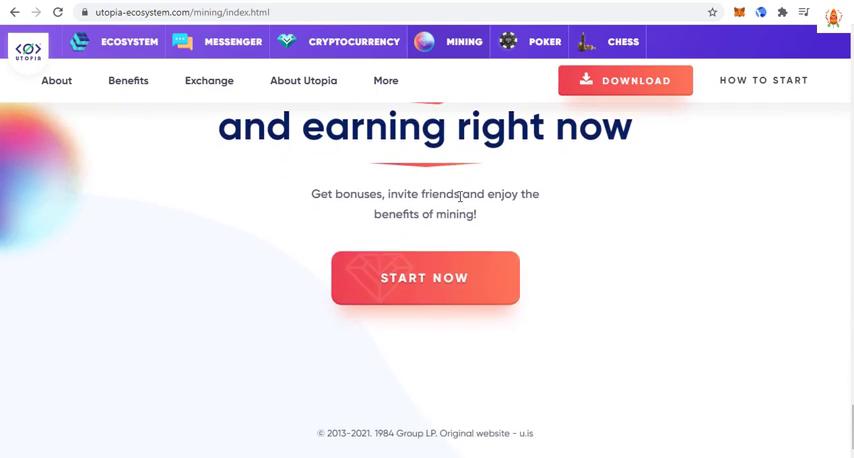
click(530, 40)
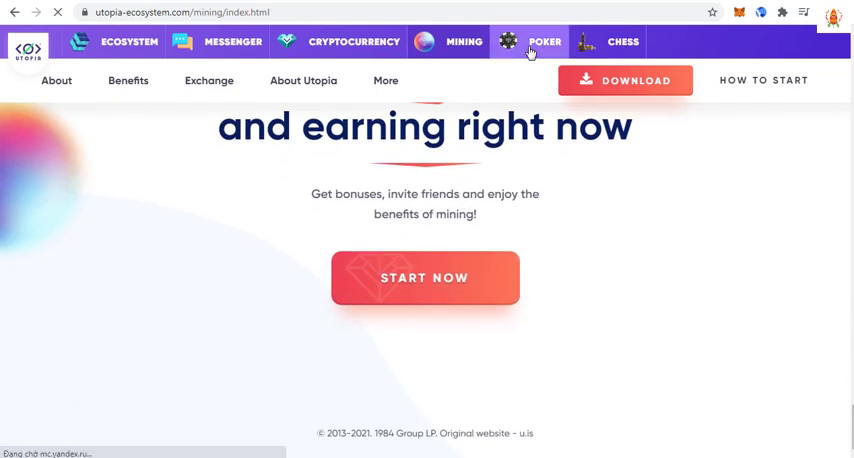
Visit the poker page and a Crypton wallet article, scrolling through them
click(544, 42)
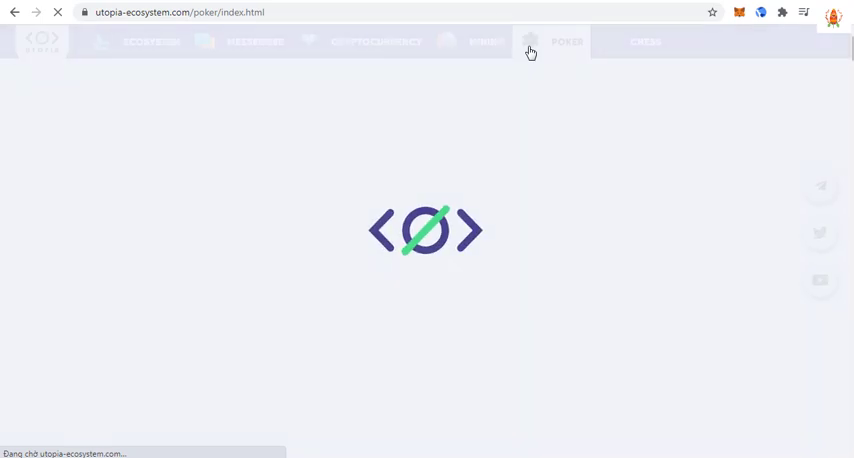
click(568, 40)
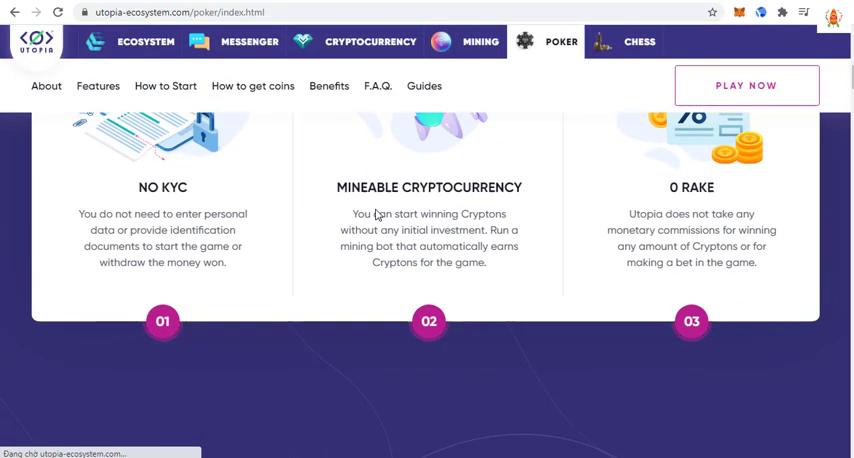
scroll(up, 3)
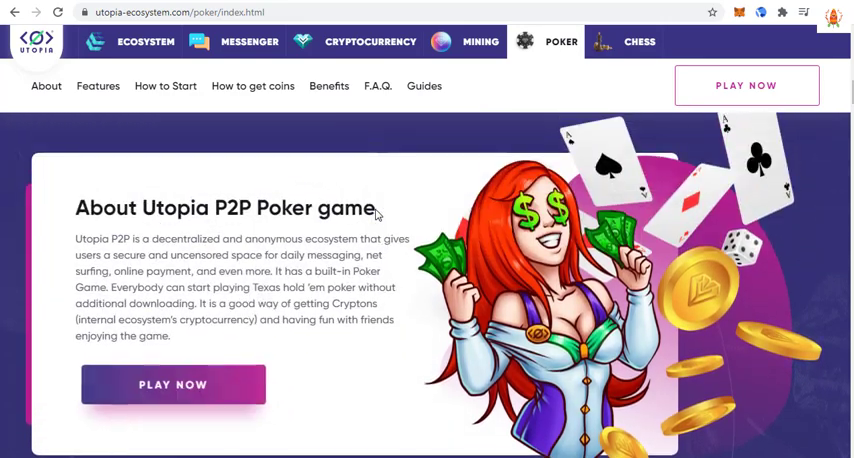
scroll(down, 3)
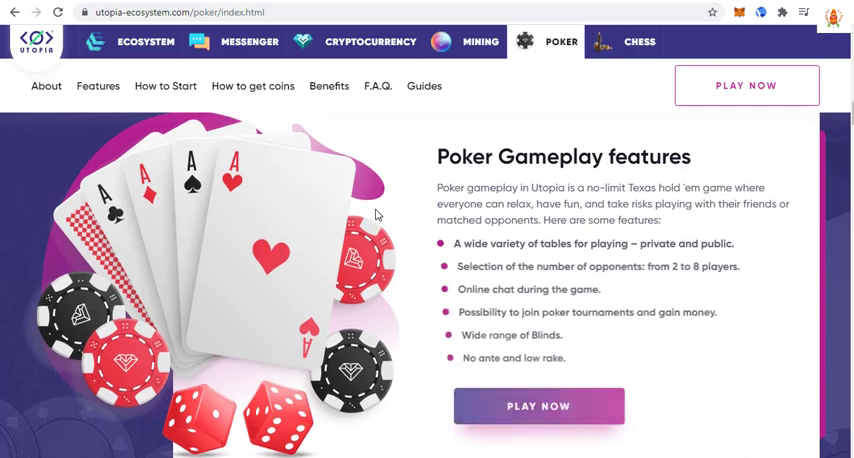
scroll(down, 3)
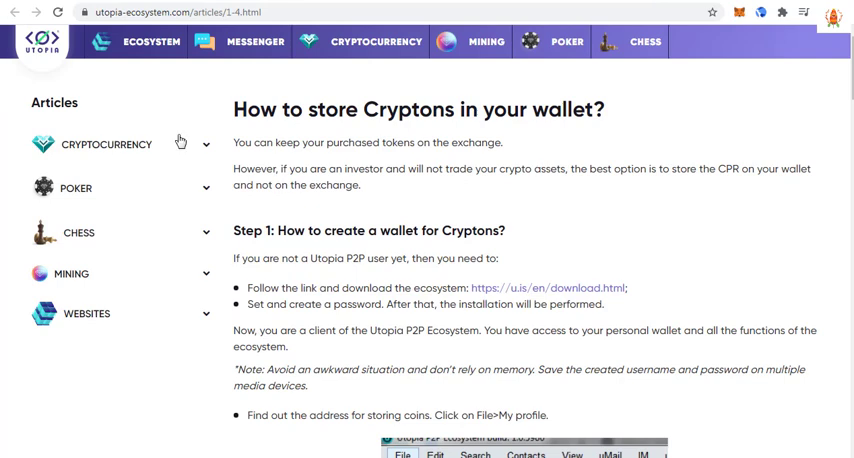
mouse_move(180, 140)
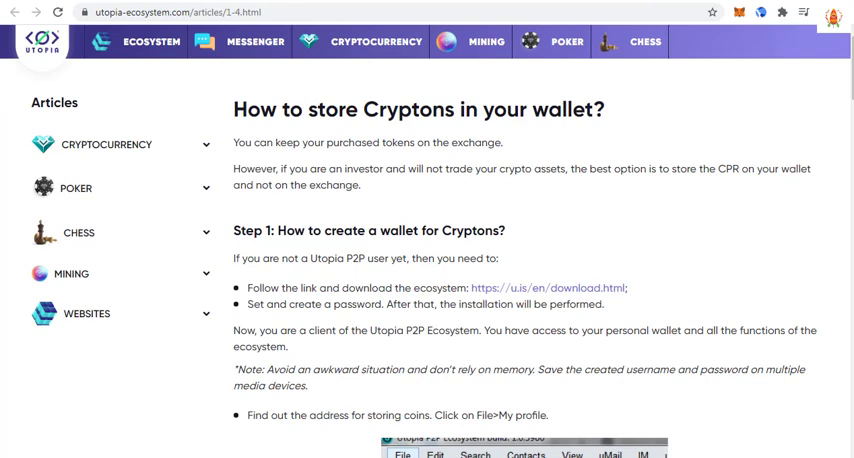
Switch to the online CHESS page and scroll down it
click(632, 40)
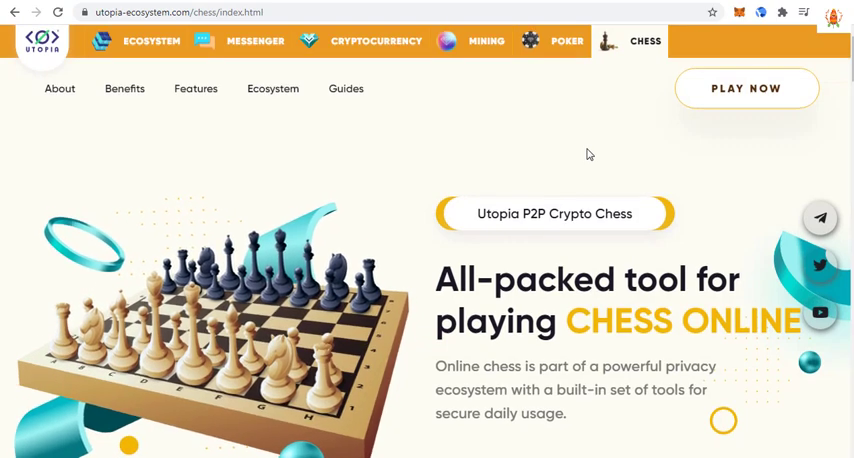
scroll(down, 3)
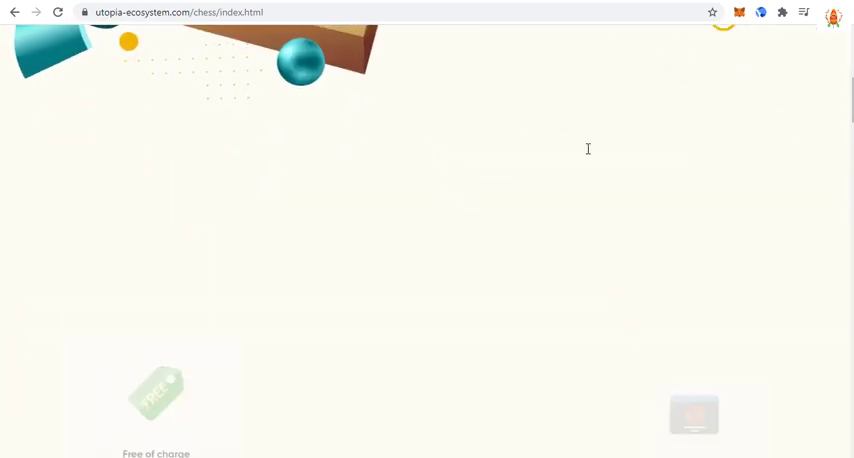